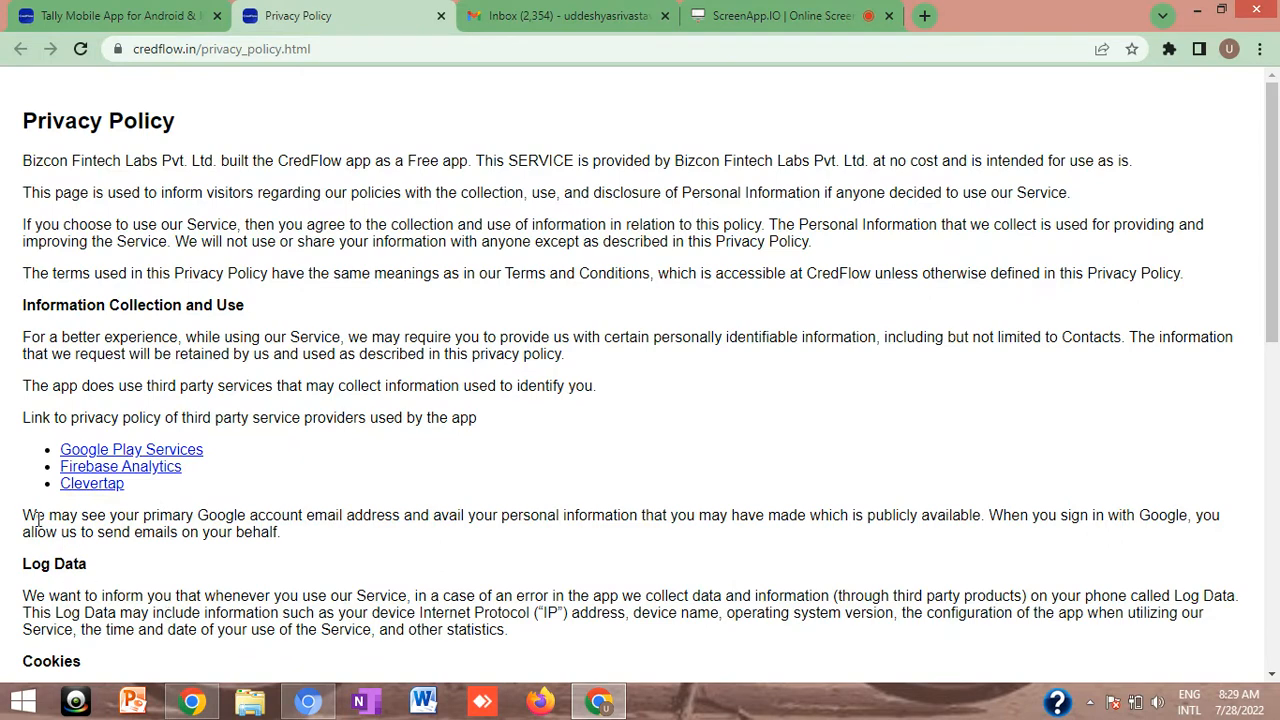
left_click_drag(22, 515, 280, 532)
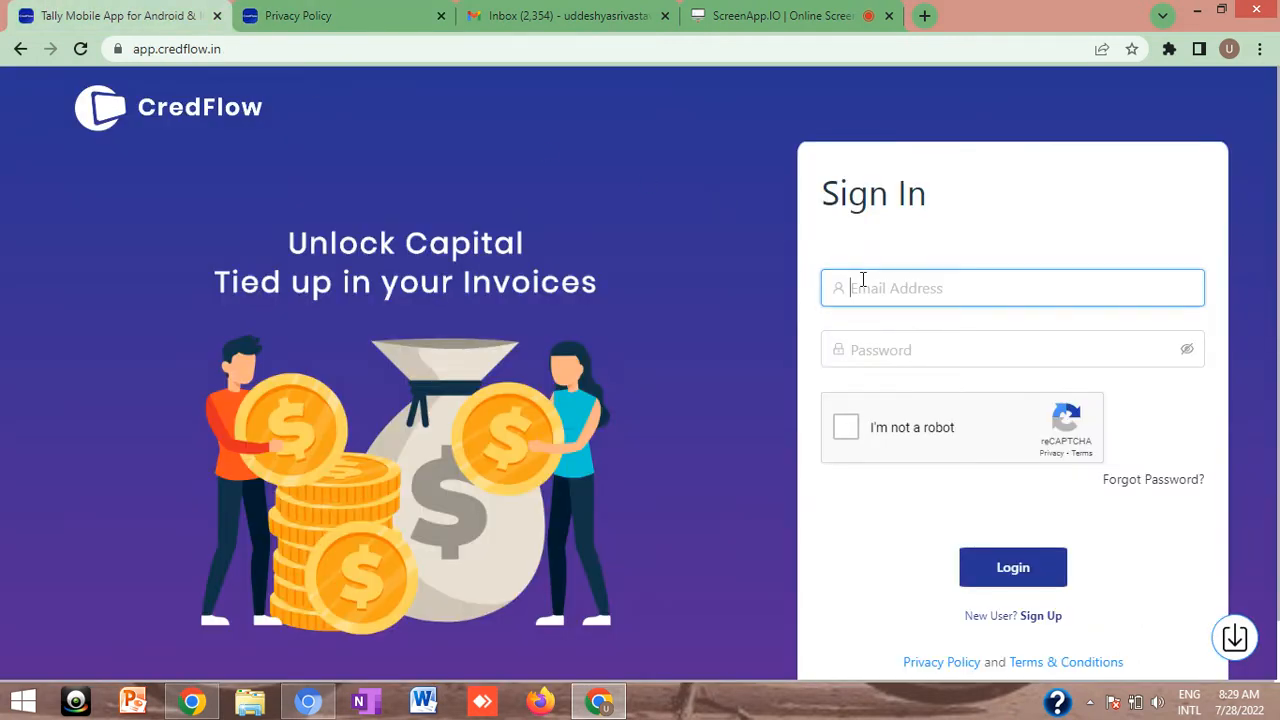
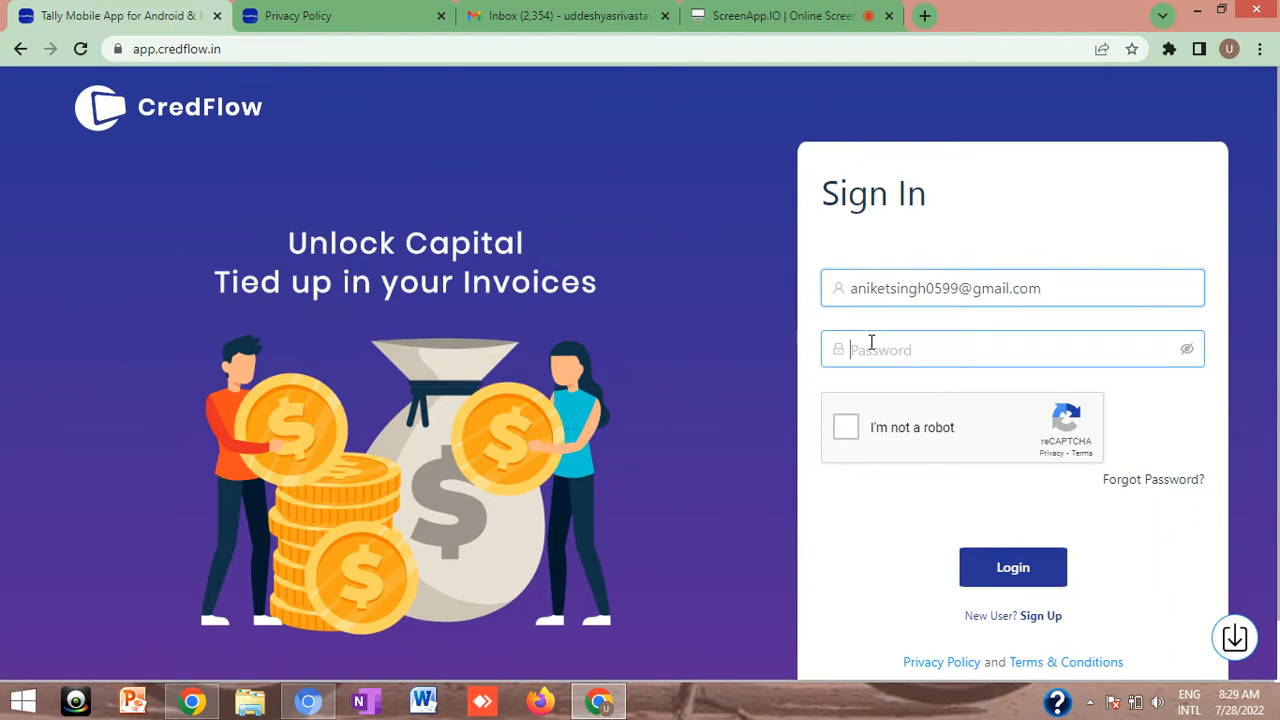
type("password")
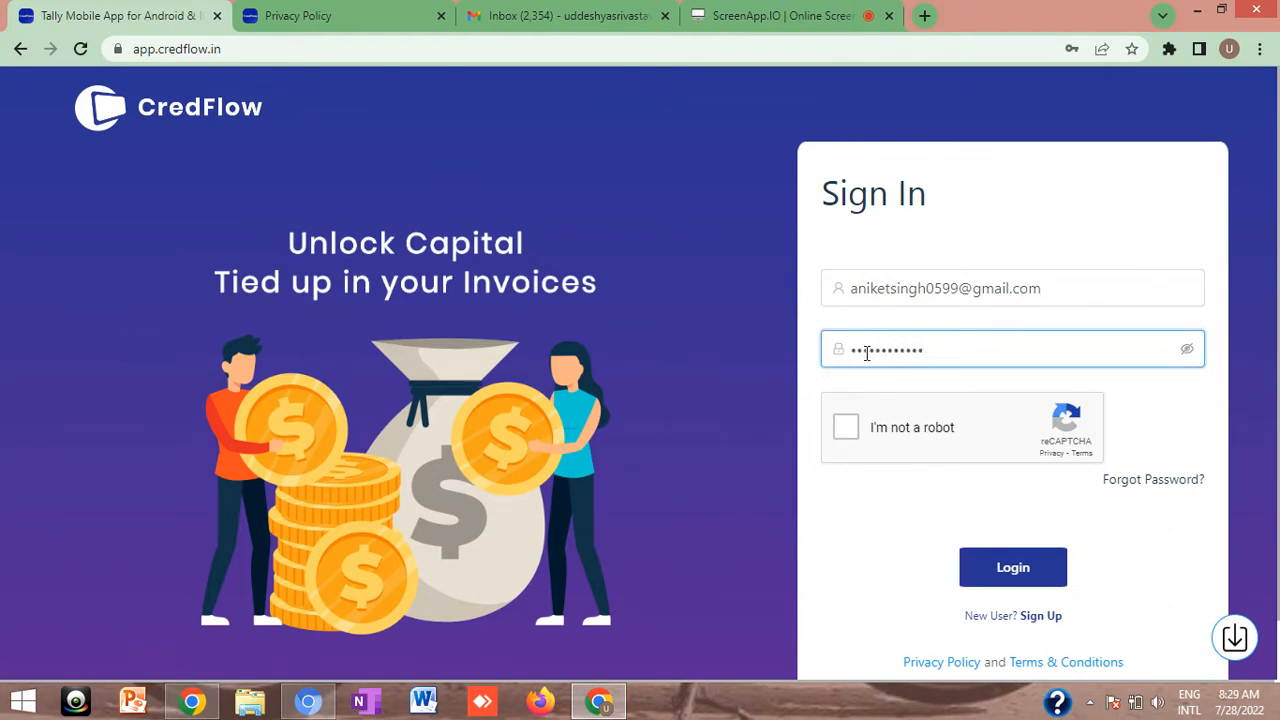
left_click(845, 427)
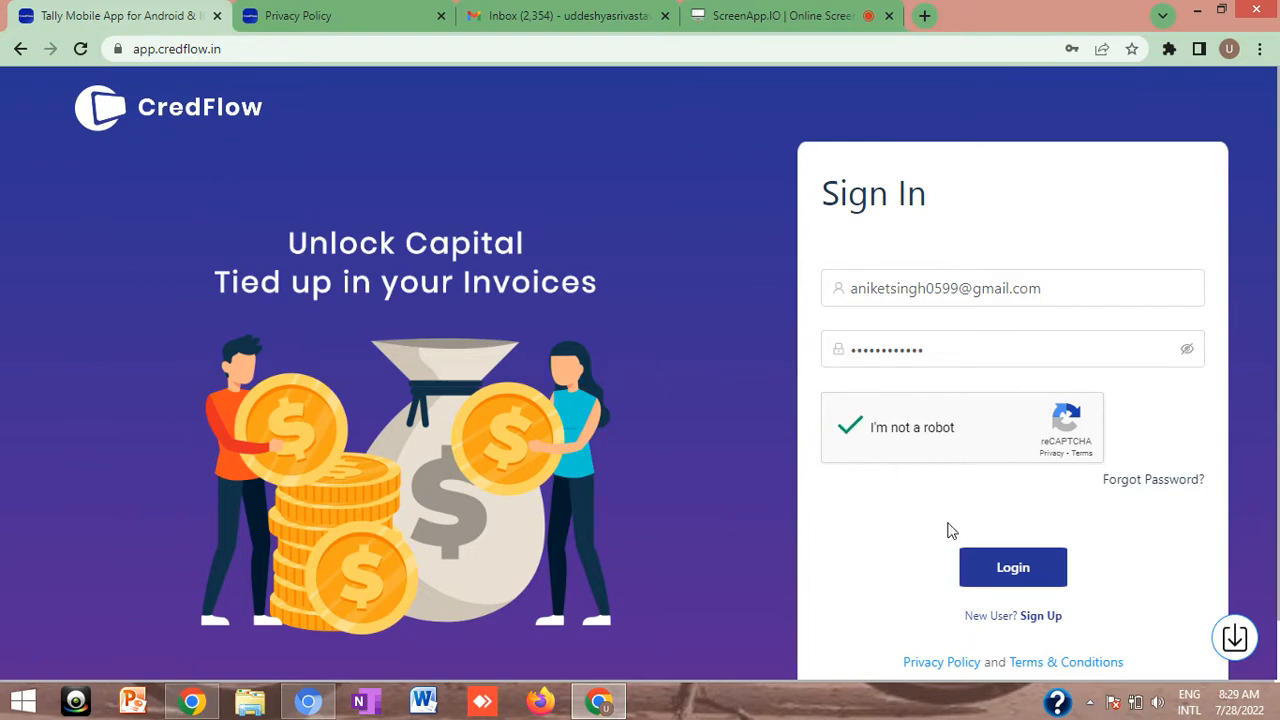
left_click(1012, 567)
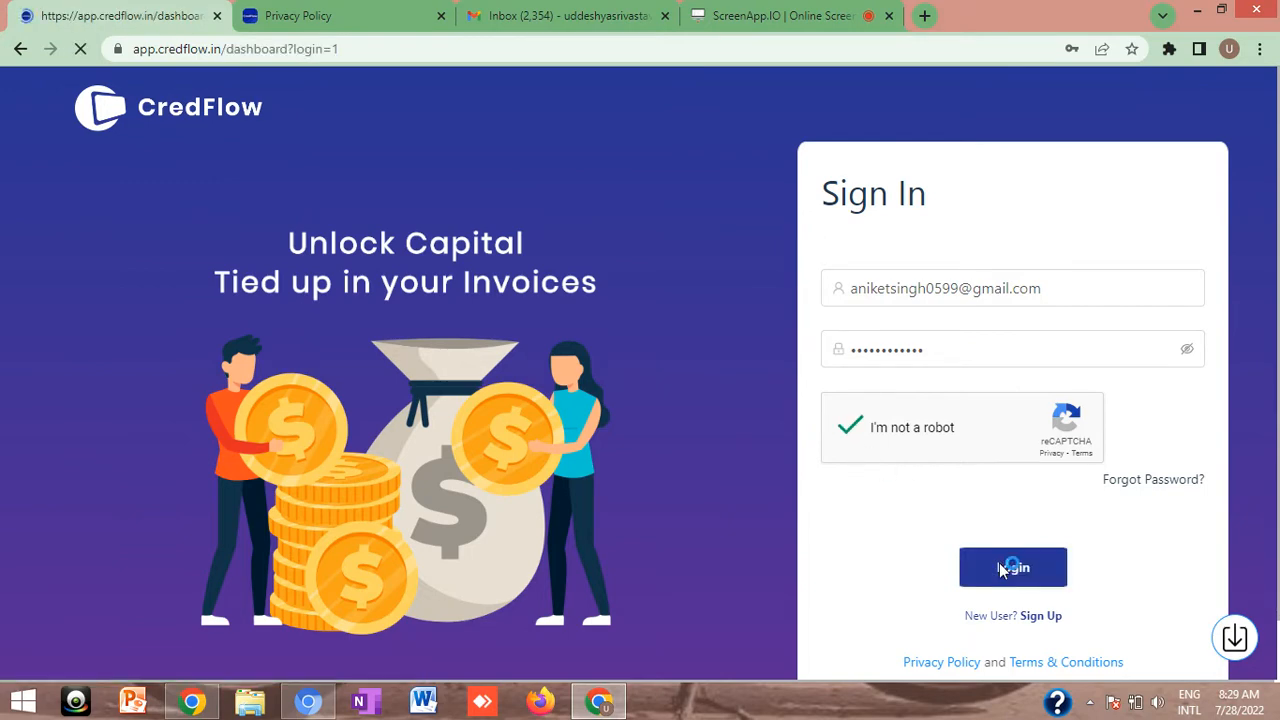
left_click(1013, 567)
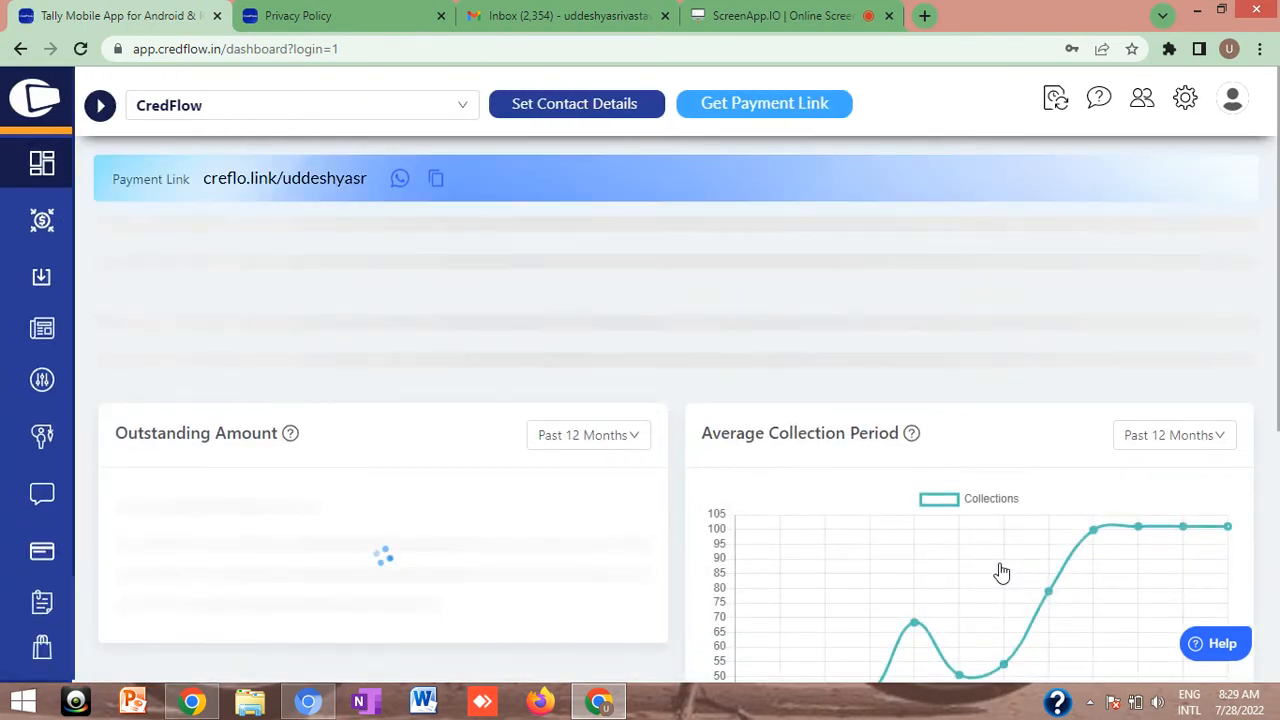
mouse_move(1185, 97)
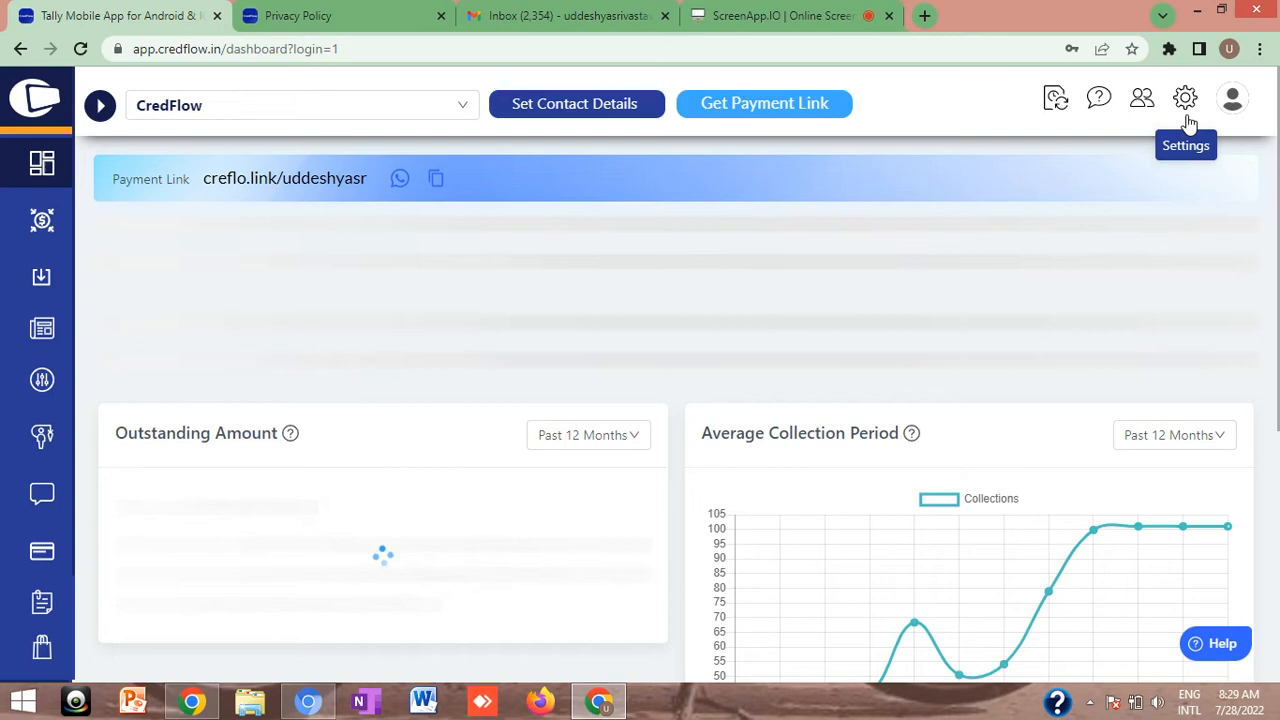
Open the settings page and scroll past organization, bank, reminder and messaging sections to Mail Settings.
left_click(1187, 97)
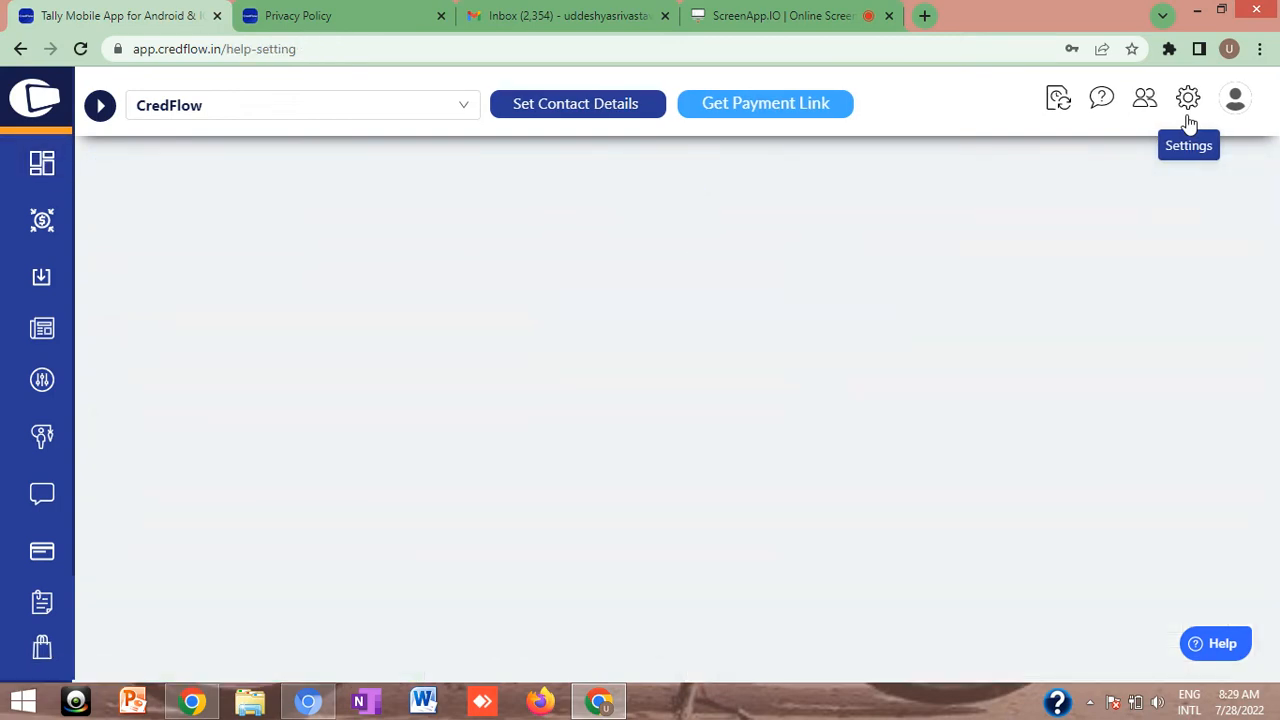
left_click(1187, 97)
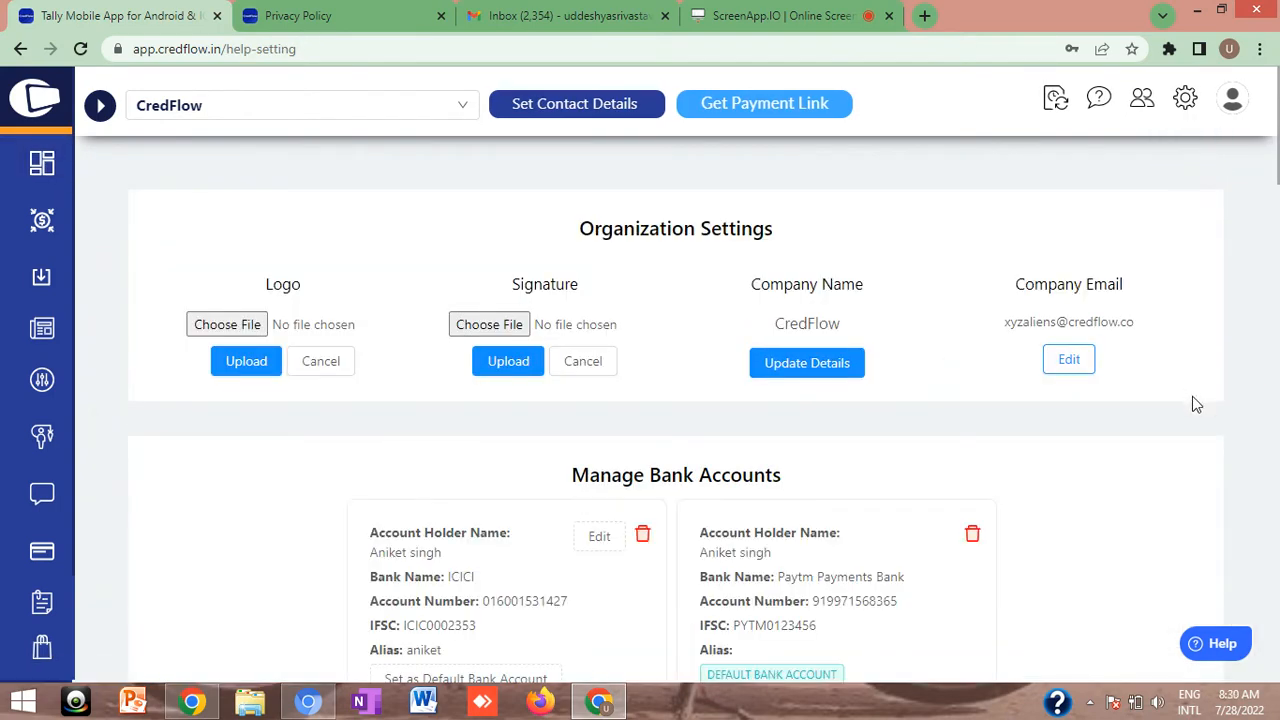
scroll("down", 3)
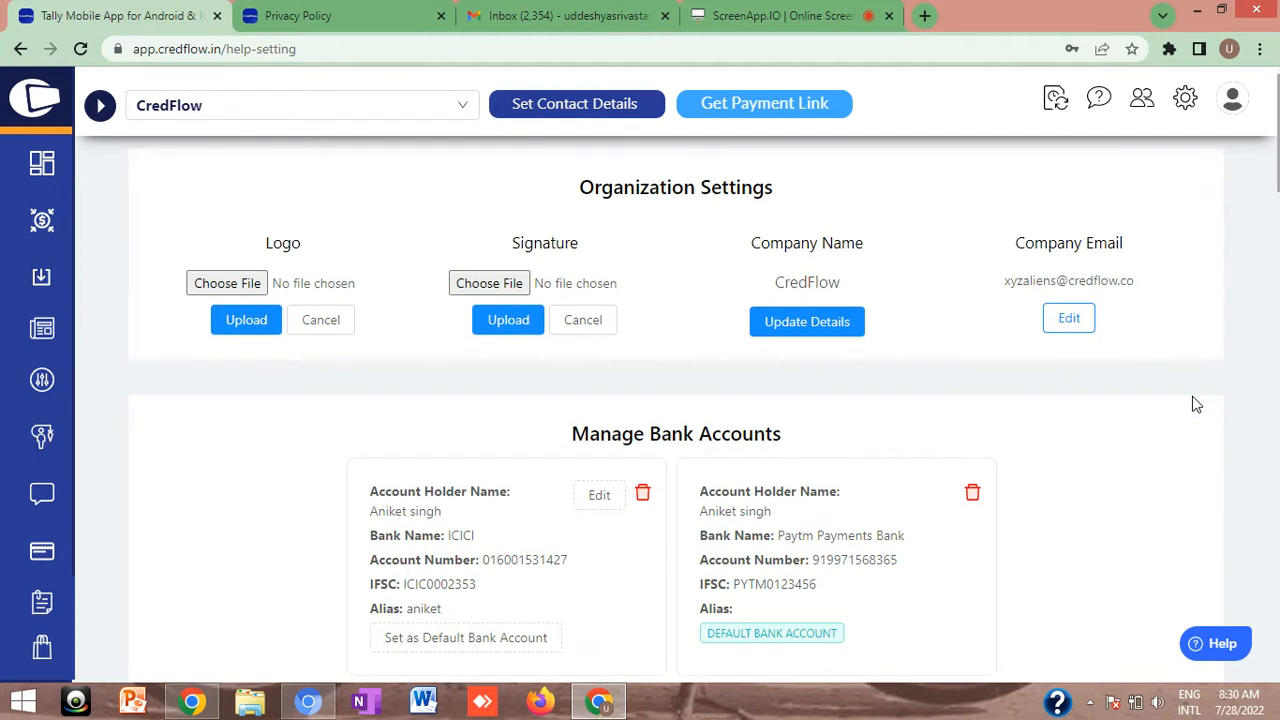
mouse_move(1156, 173)
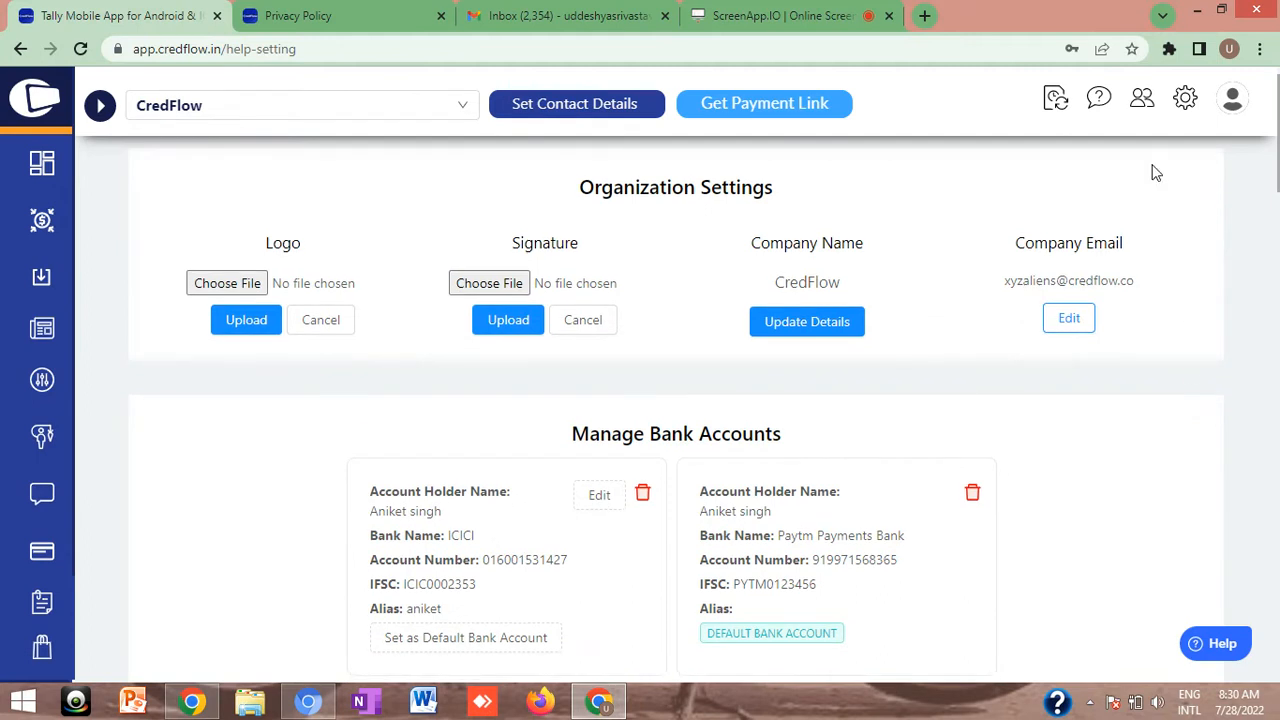
mouse_move(1250, 350)
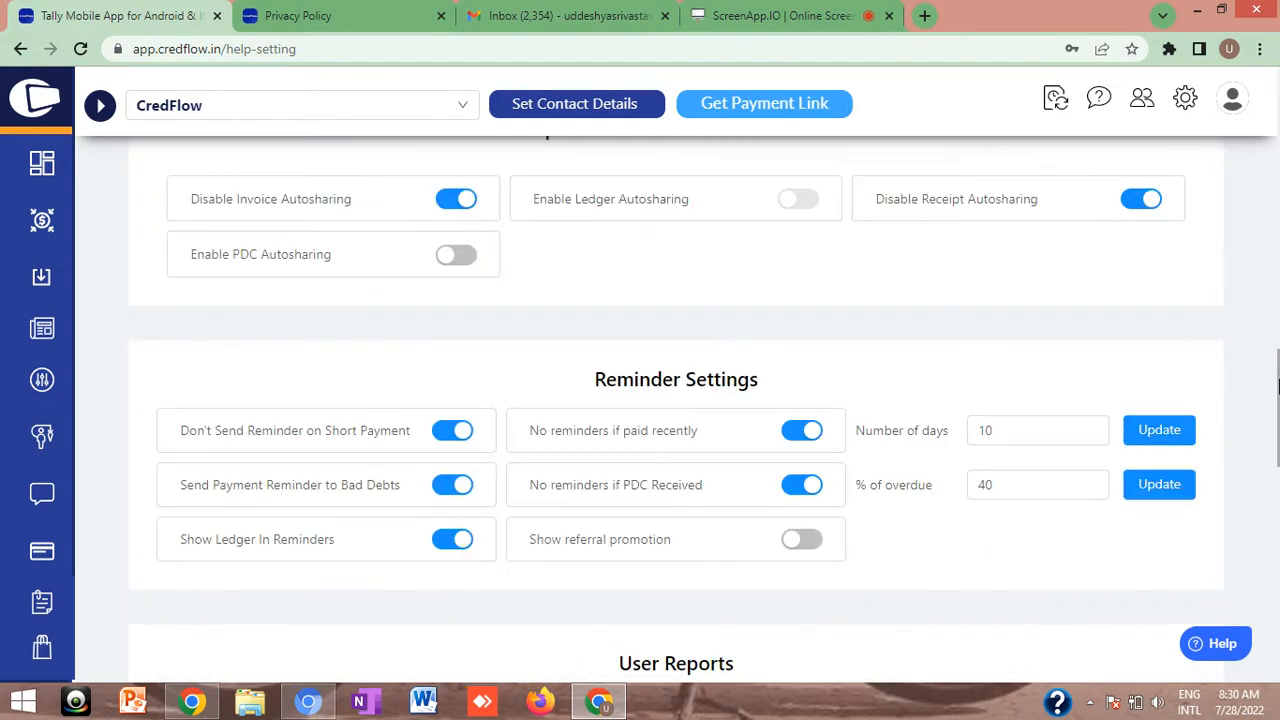
scroll("down", 3)
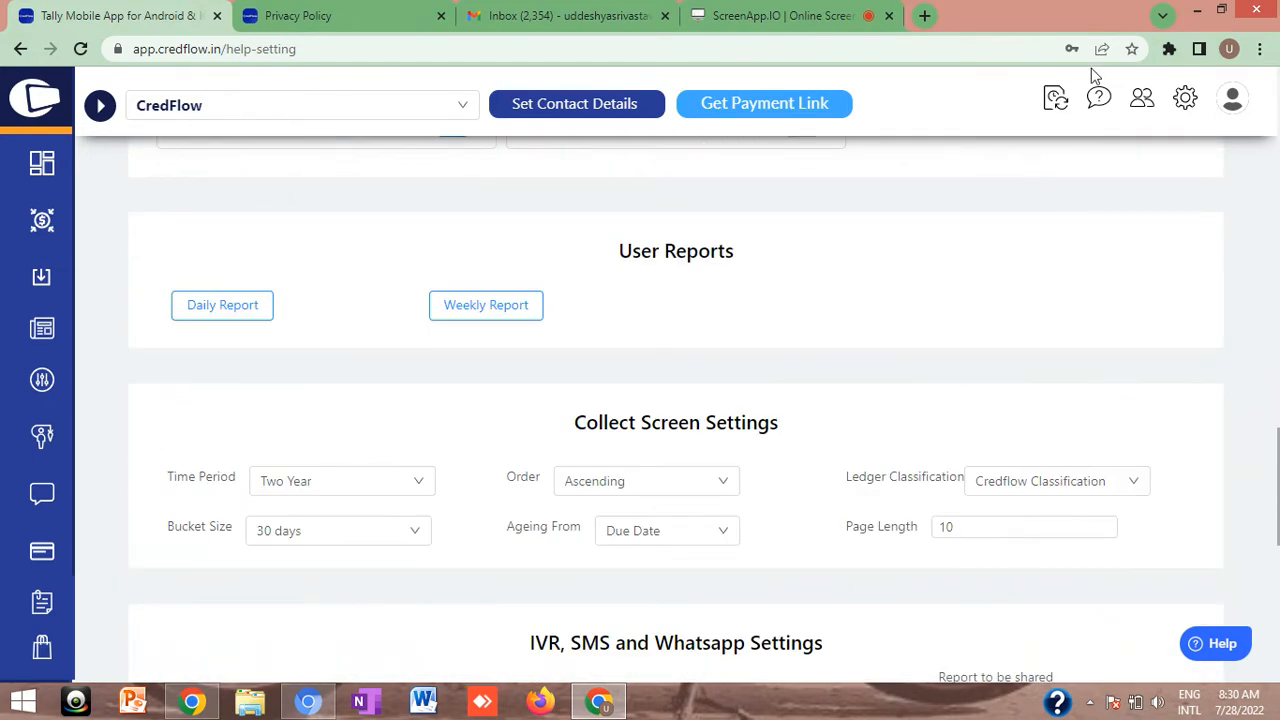
scroll("down", 3)
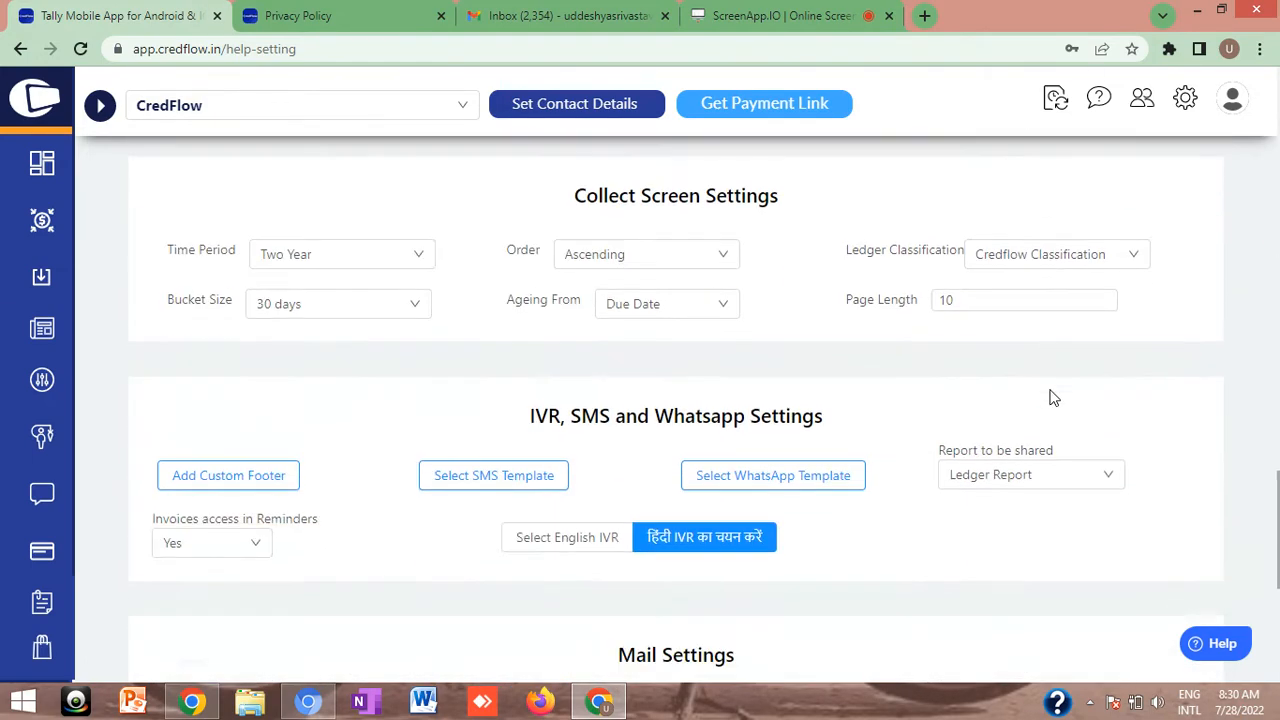
scroll("down", 3)
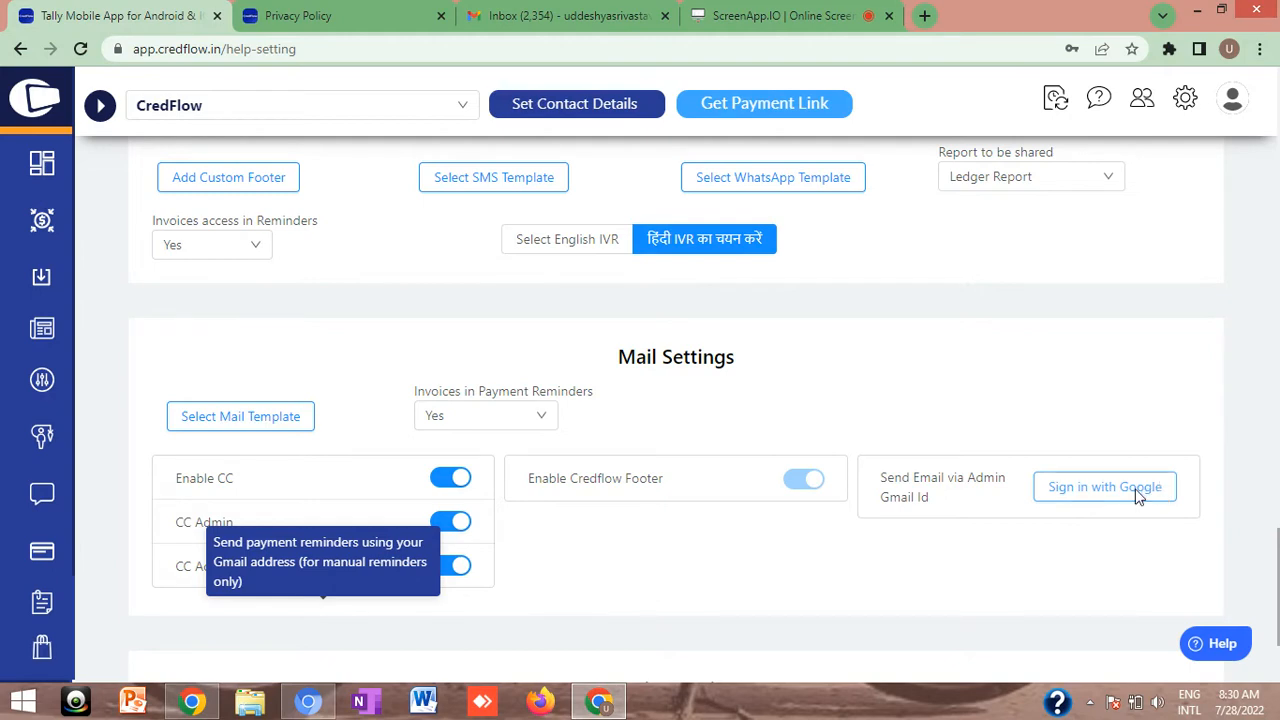
Start Google sign-in under Mail Settings, choosing a new Google account over previous ones.
left_click(1104, 487)
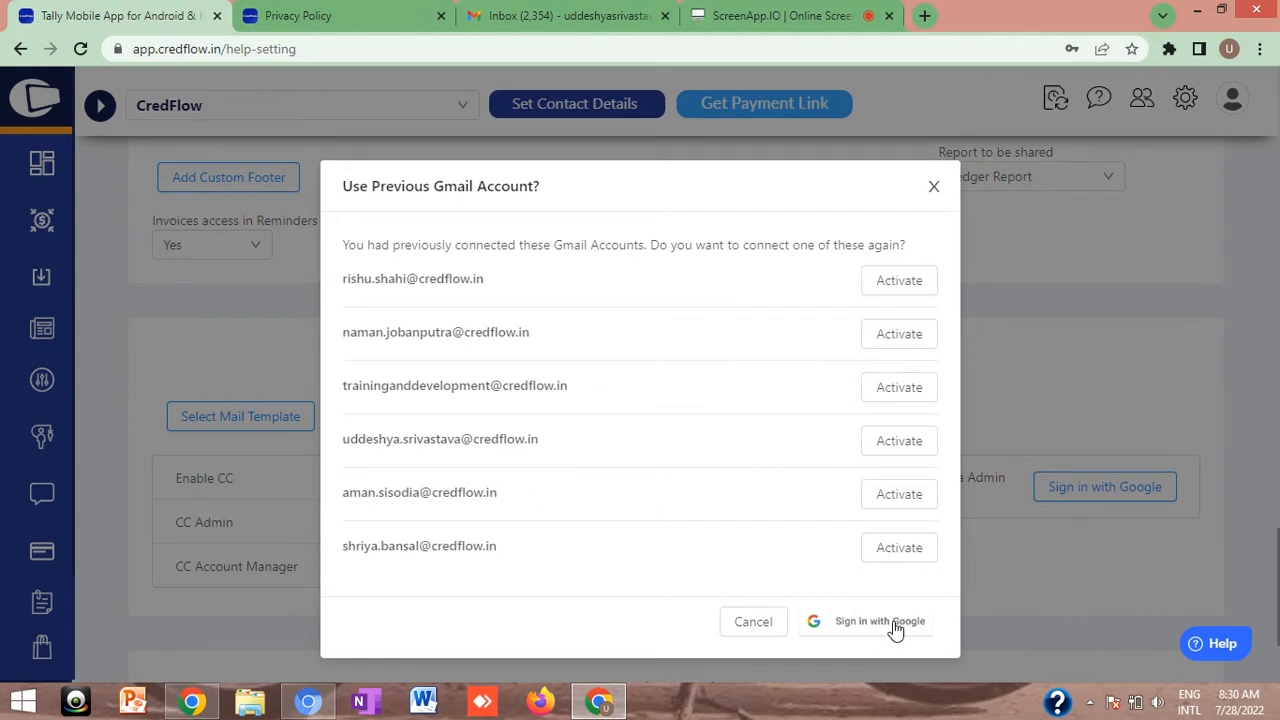
left_click(880, 621)
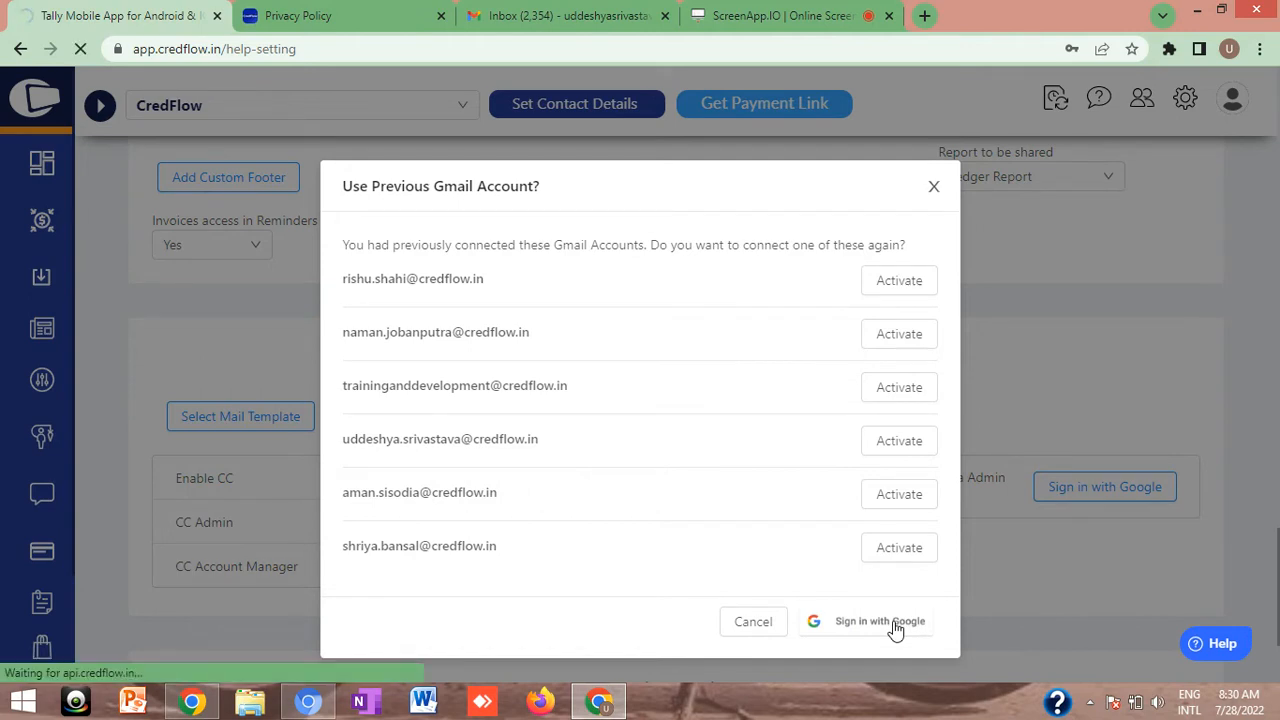
left_click(880, 621)
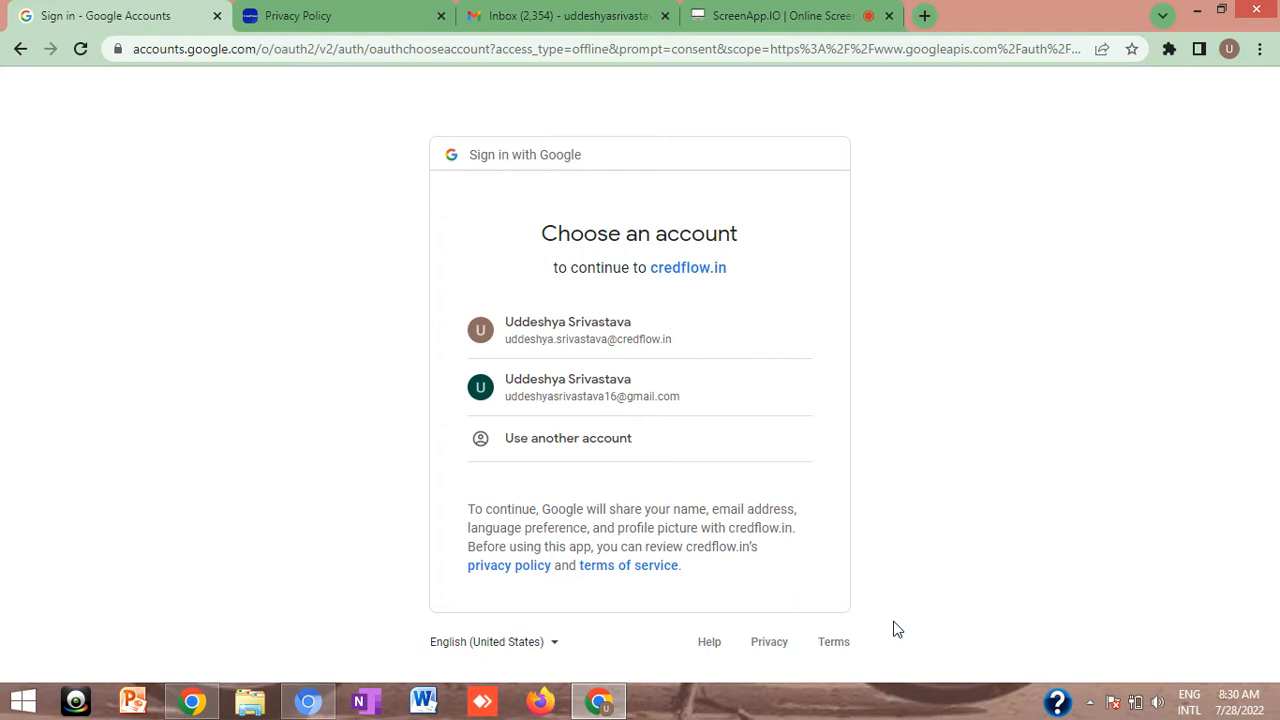
Choose the first Google account and allow credflow.in to send email on its behalf.
left_click(588, 330)
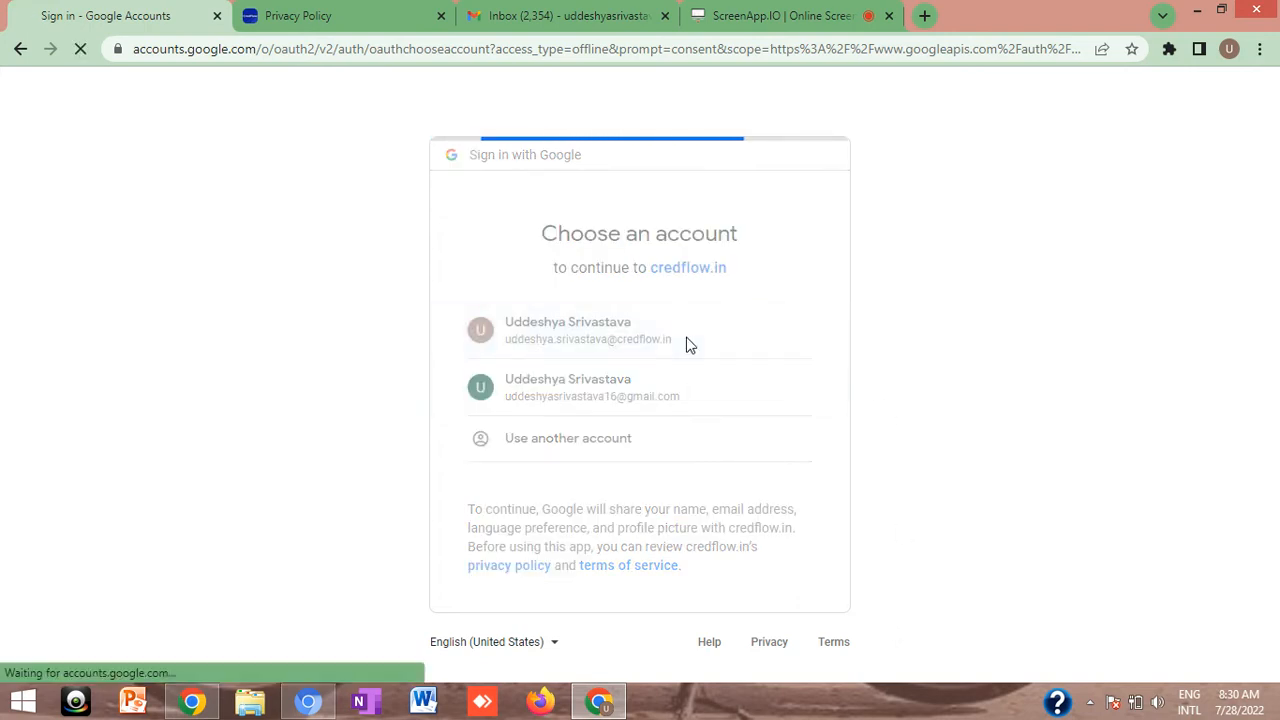
left_click(588, 330)
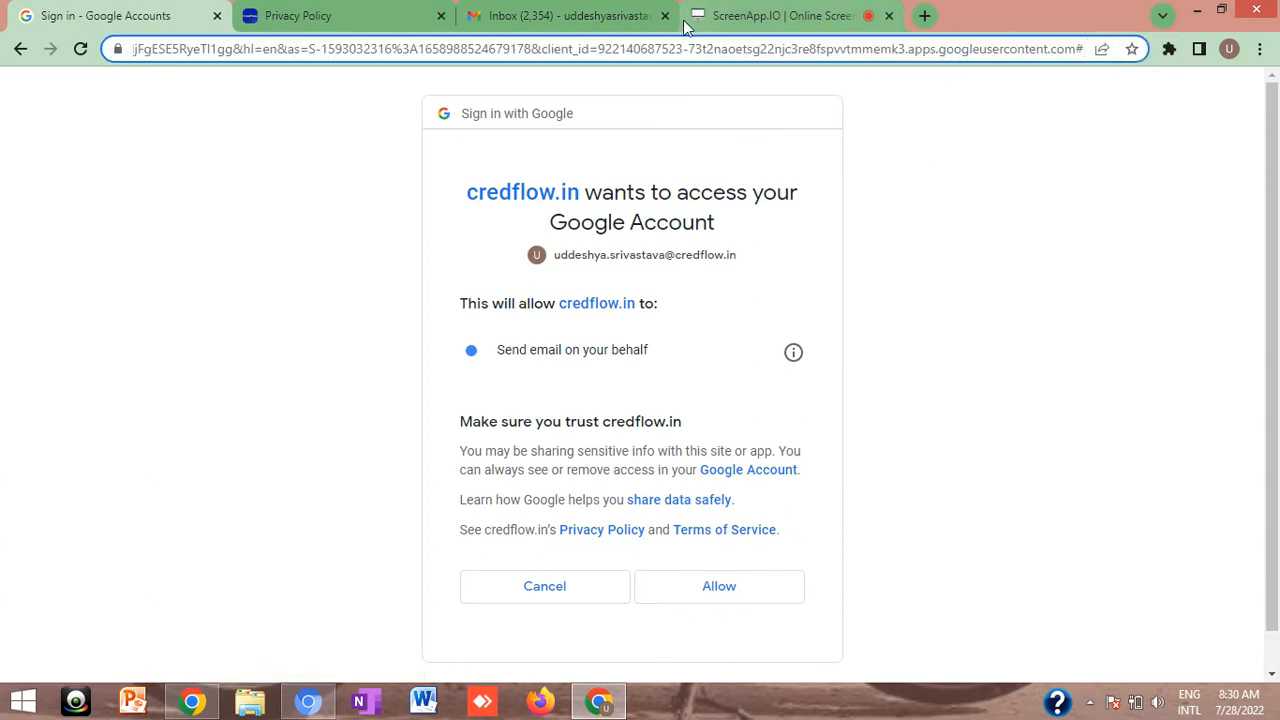
double_click(595, 48)
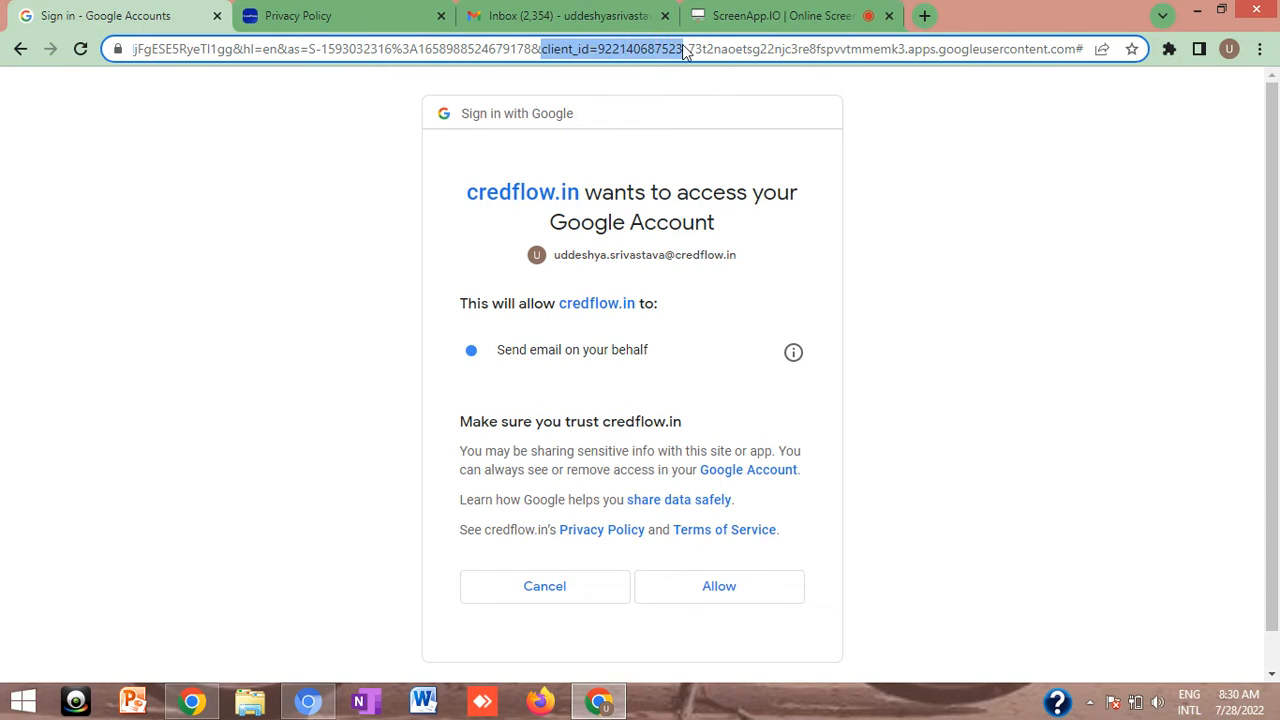
mouse_move(719, 586)
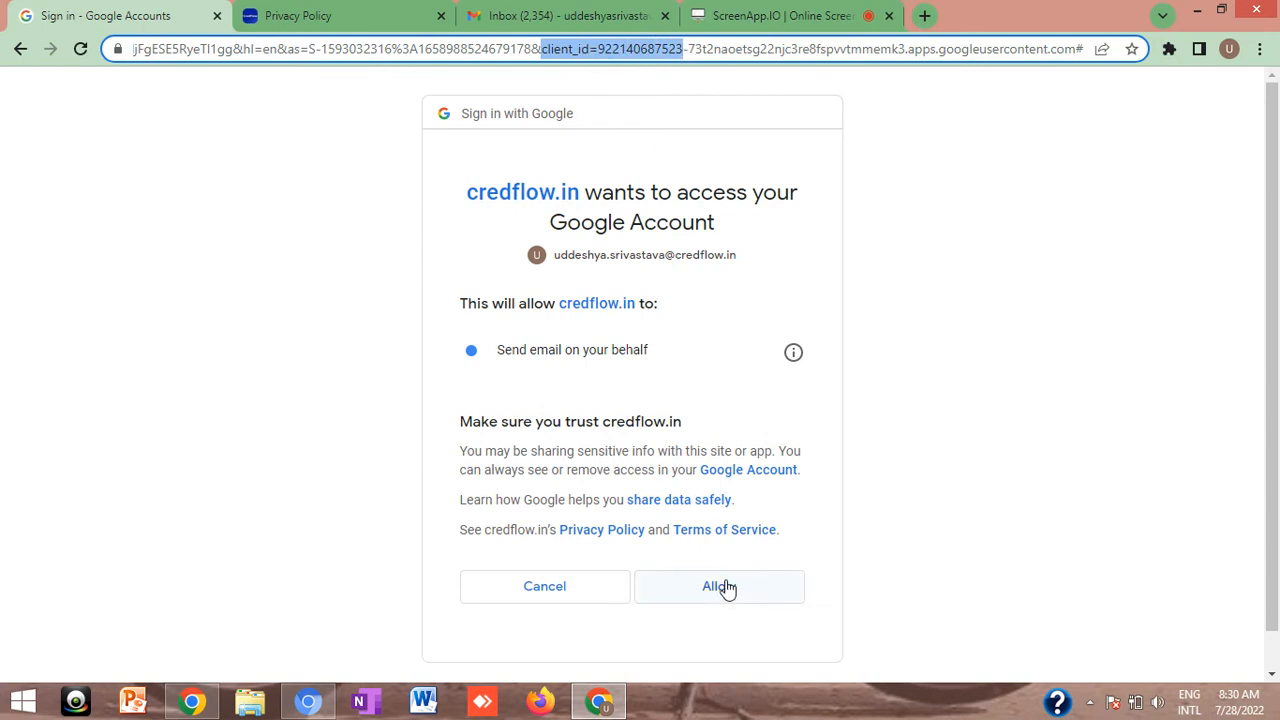
left_click(718, 586)
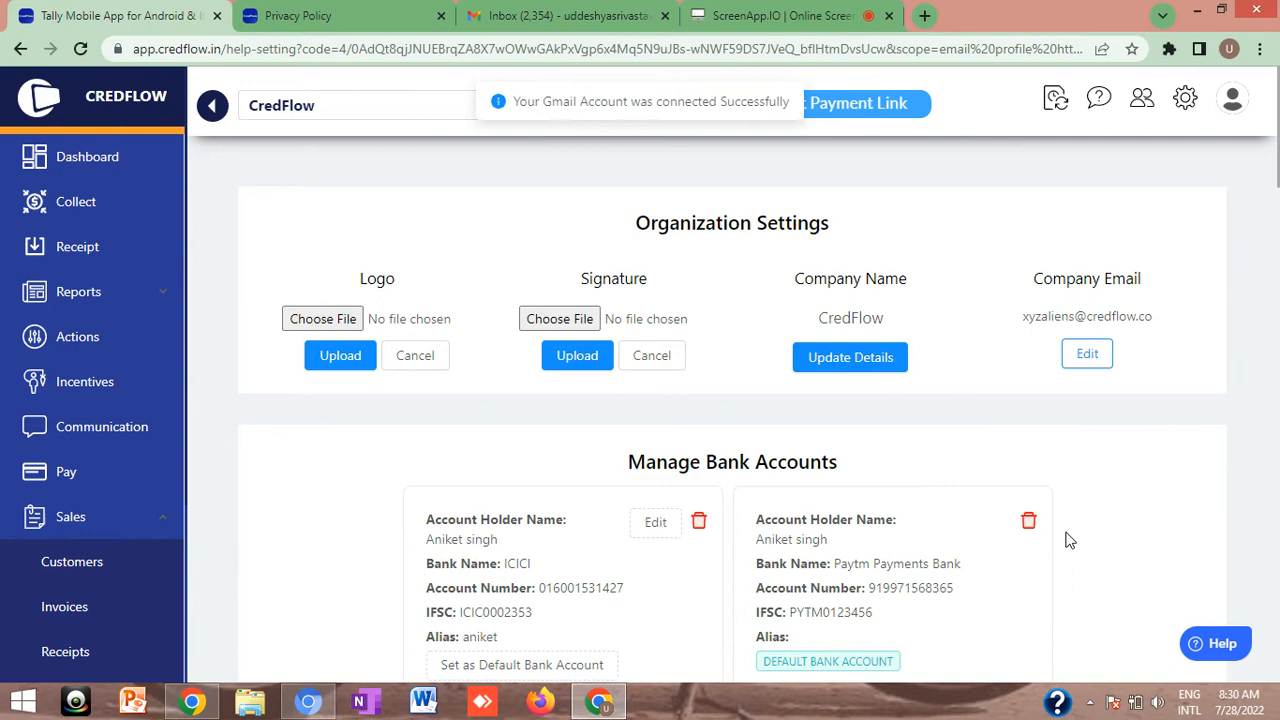
Enable 'Send Email via Admin Gmail Id' in Mail Settings and reconnect the Google account.
scroll("down", 3)
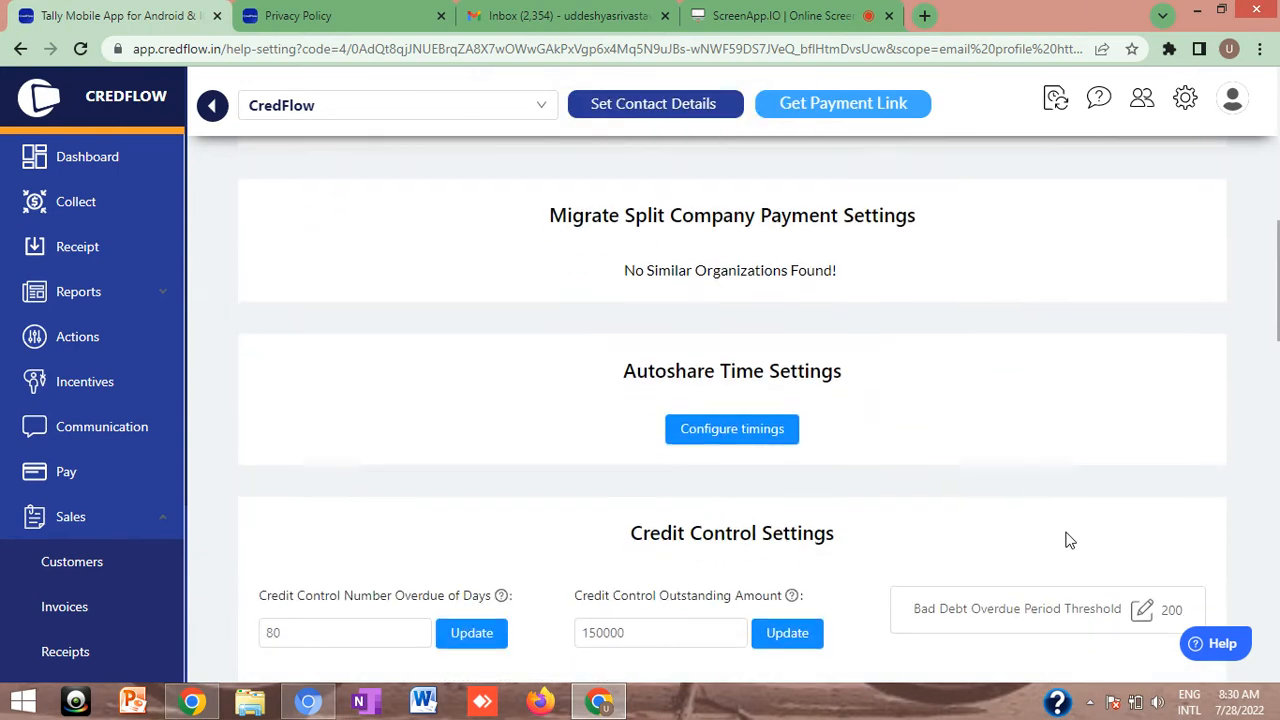
scroll("up", 3)
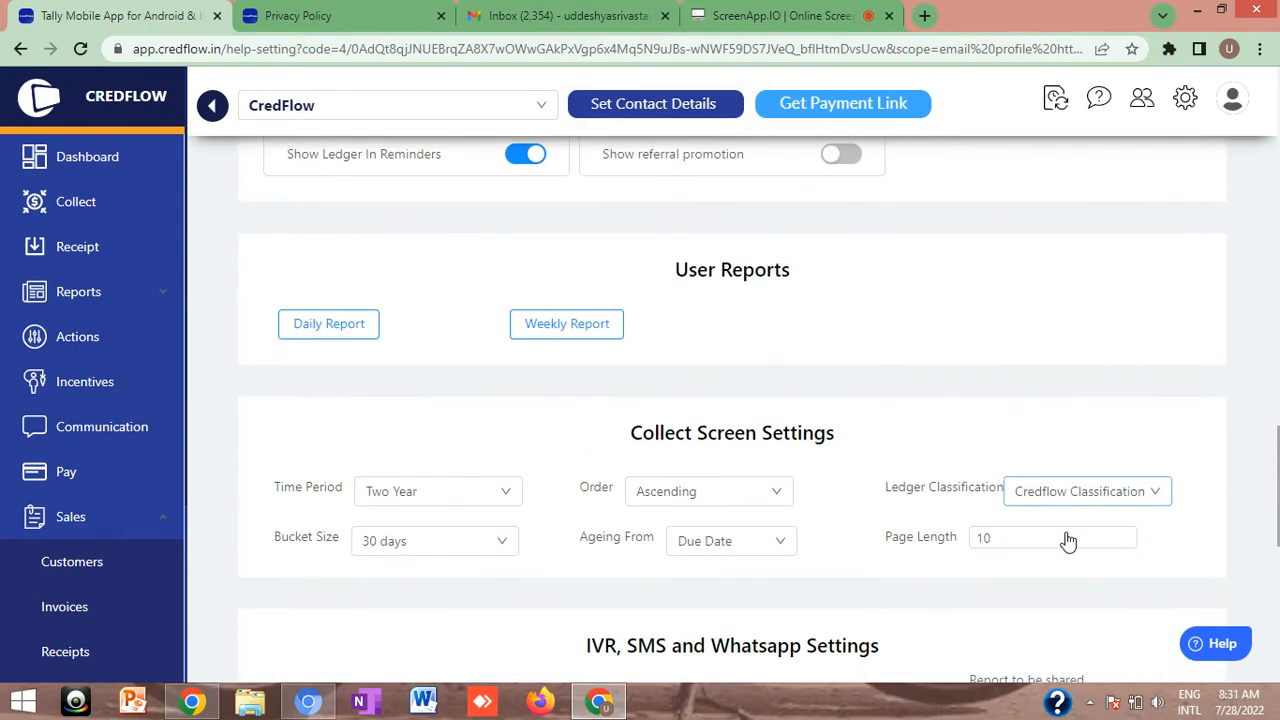
scroll("down", 3)
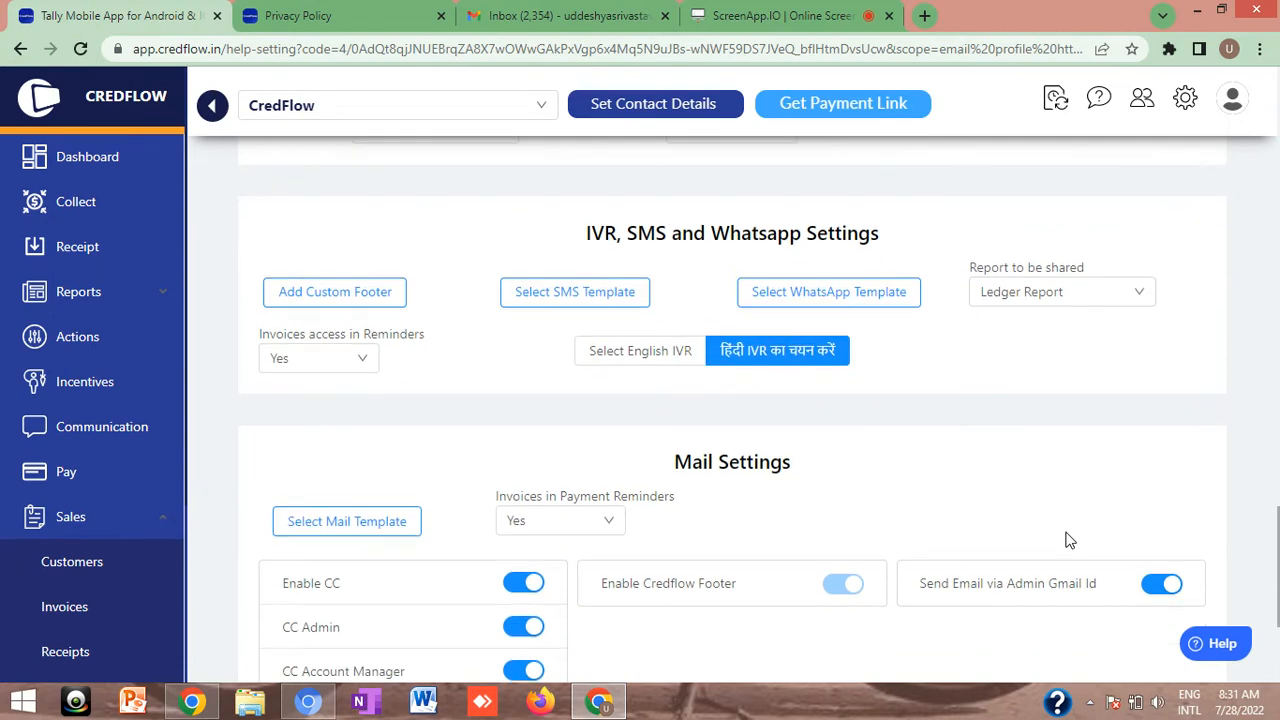
scroll("down", 3)
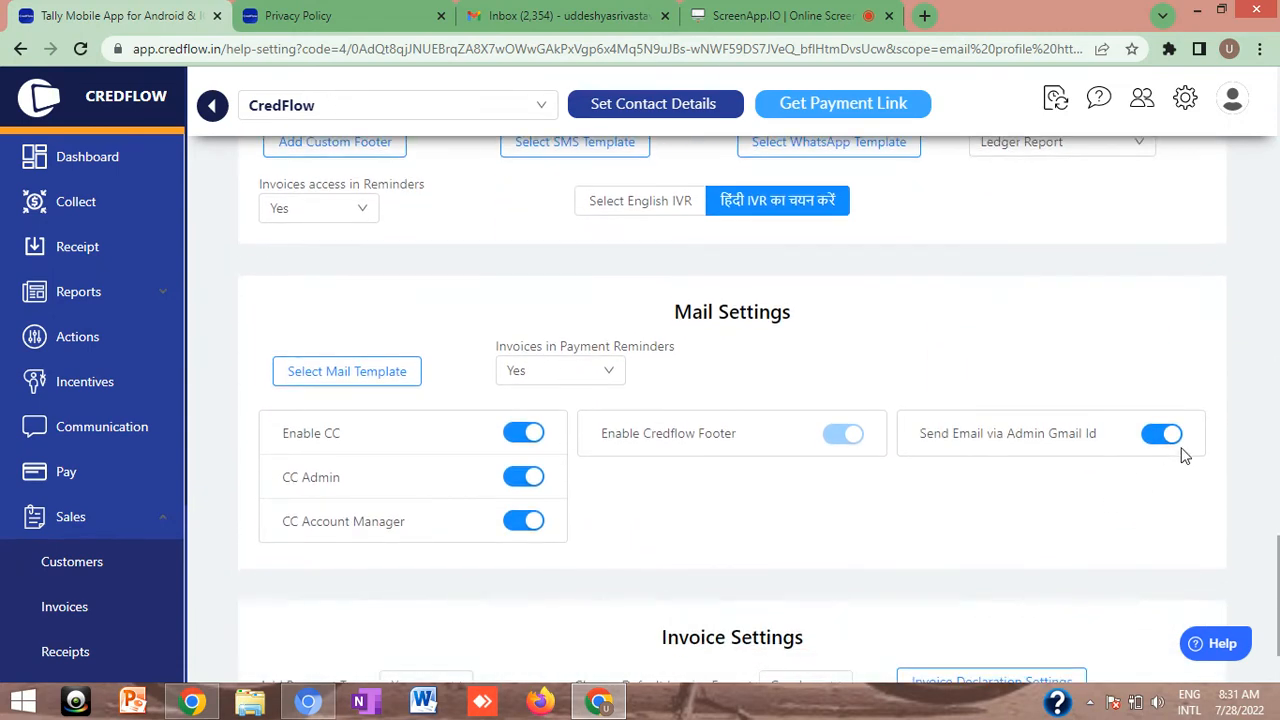
left_click(1162, 433)
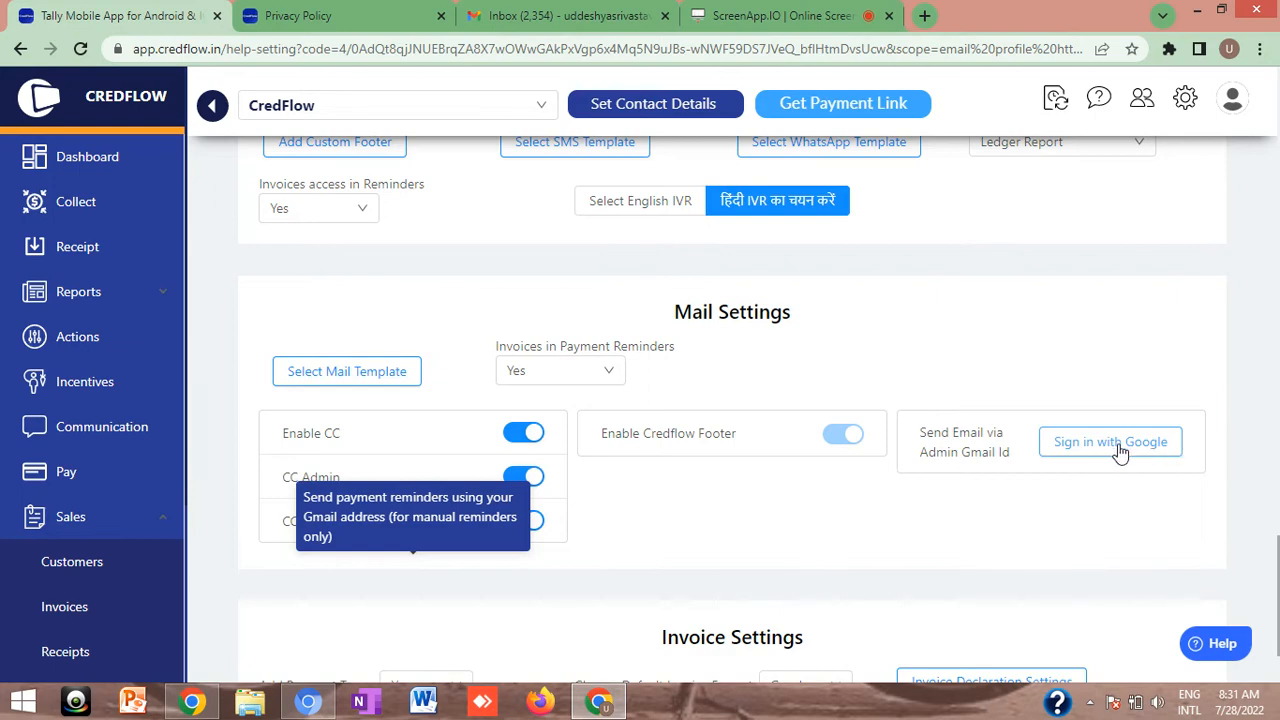
left_click(1110, 441)
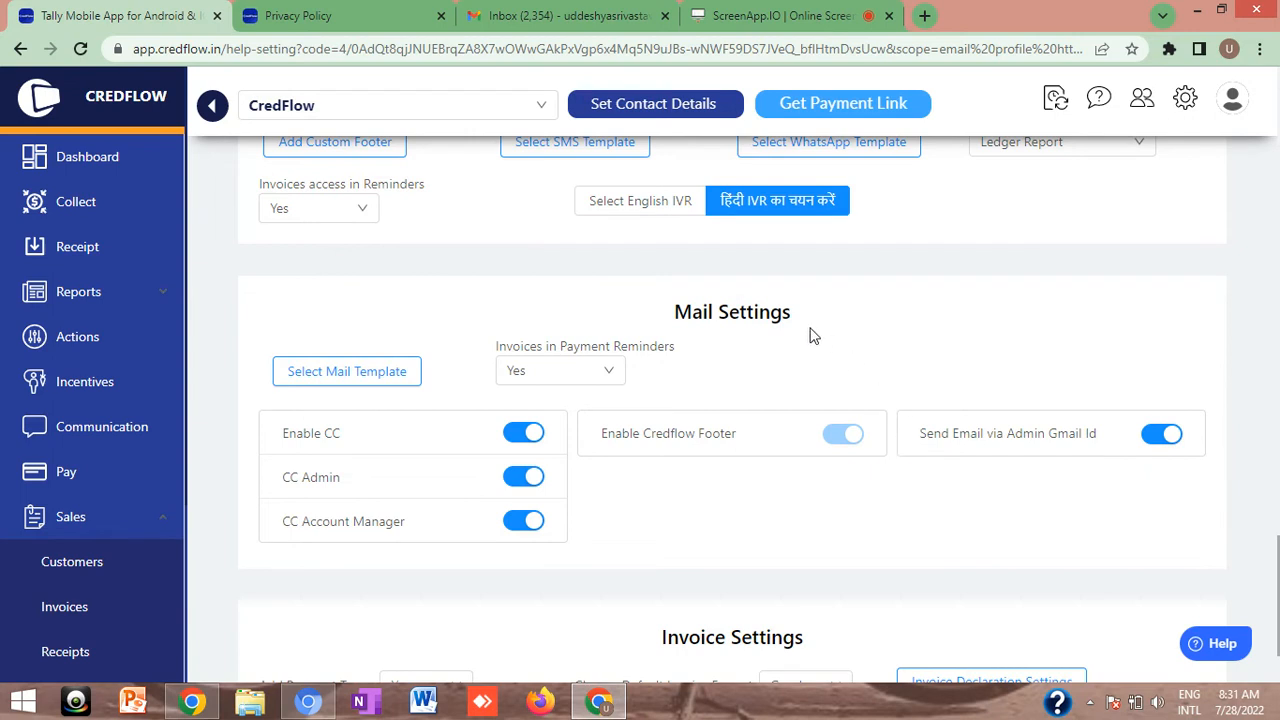
mouse_move(800, 355)
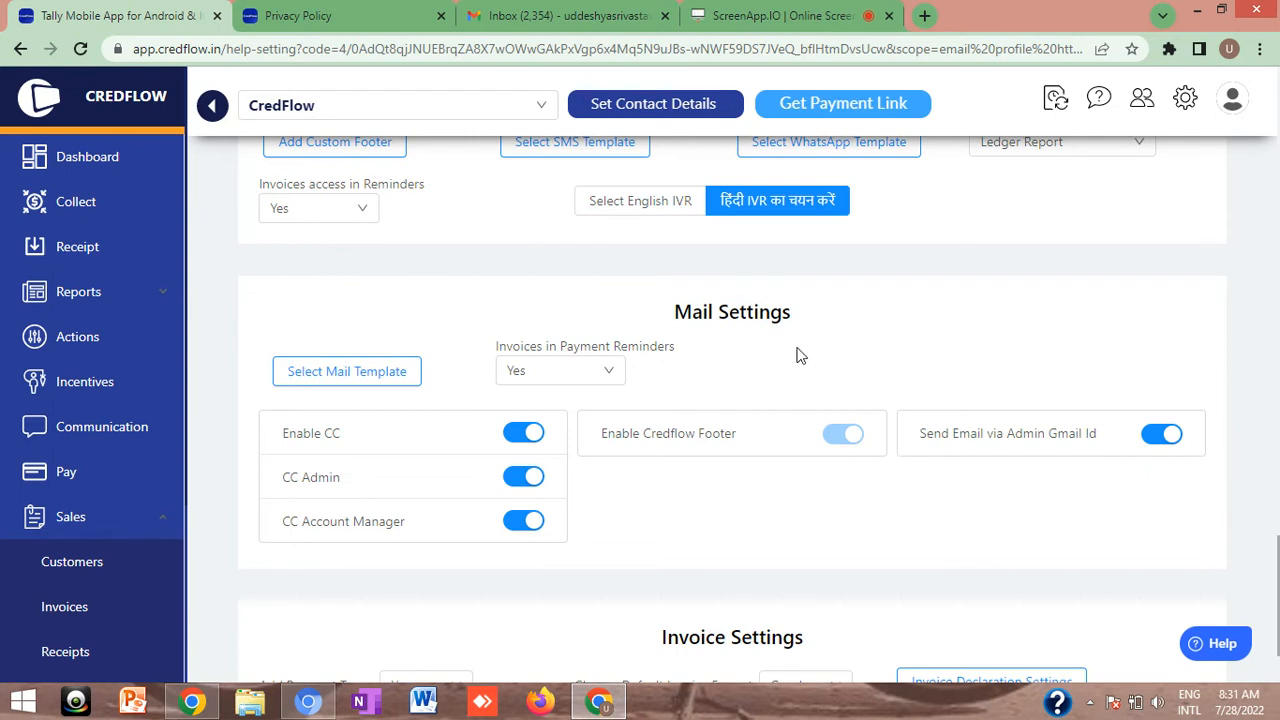
mouse_move(765, 361)
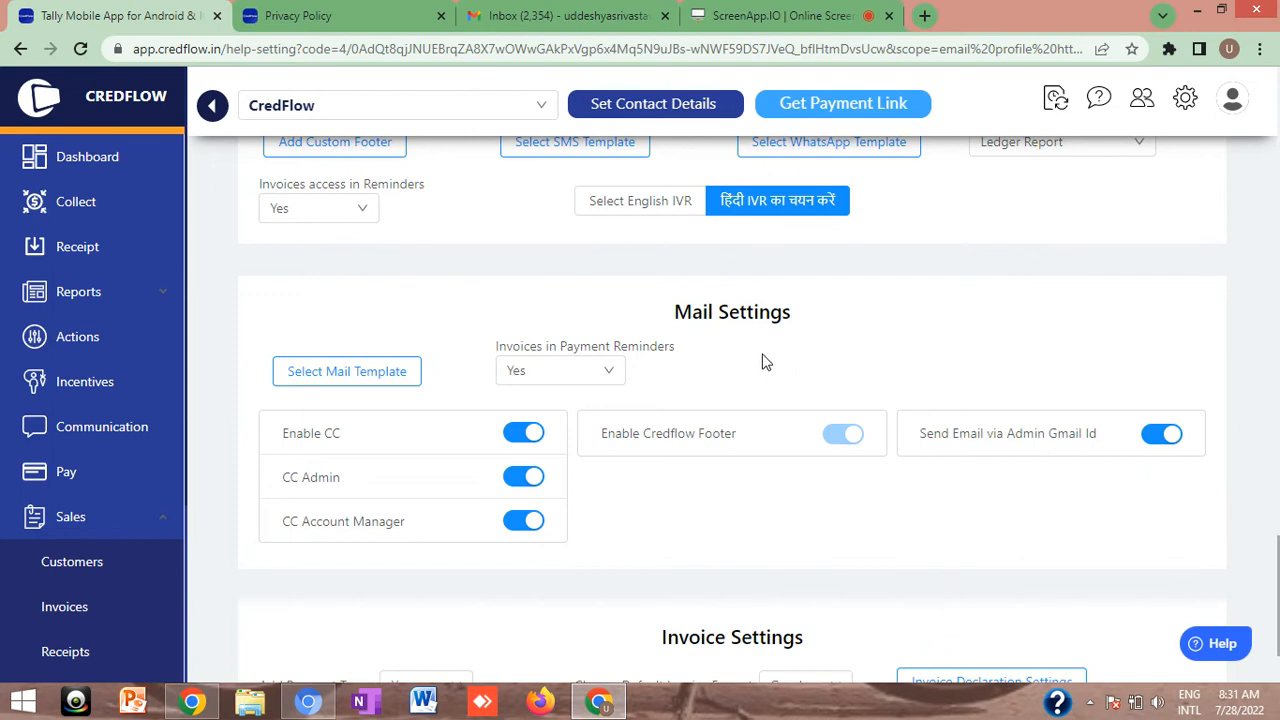
mouse_move(108, 601)
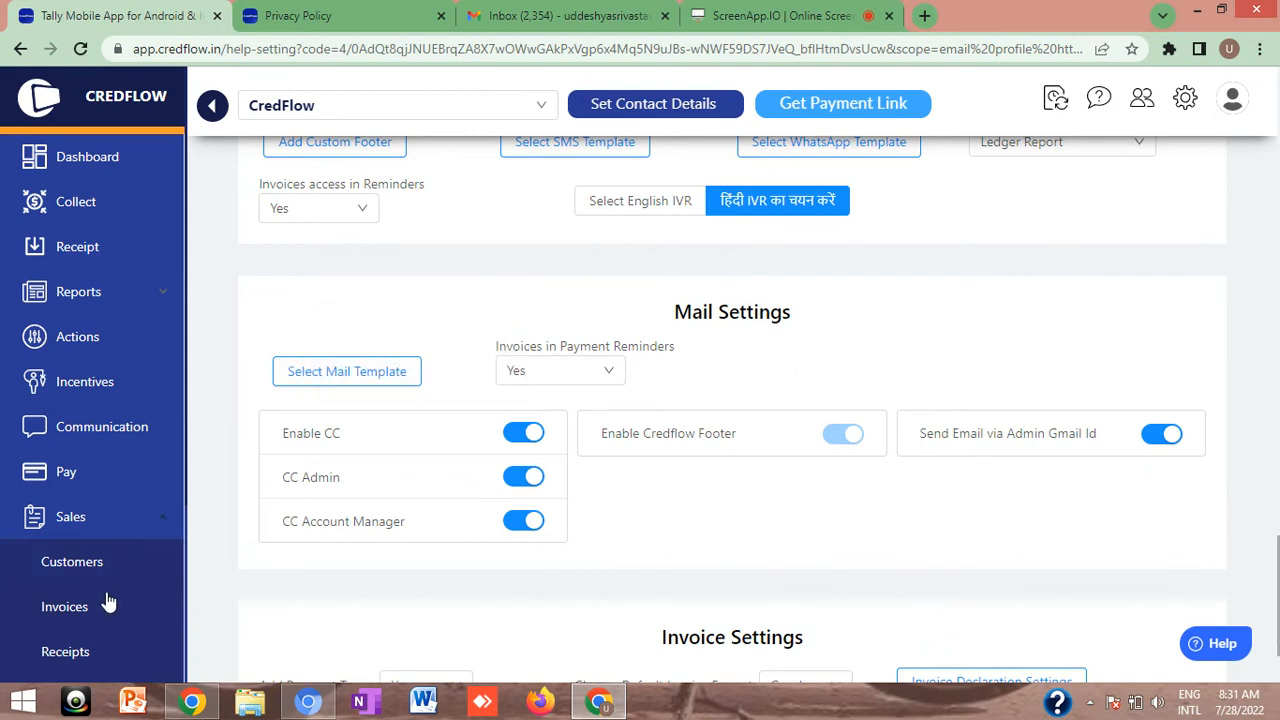
Filter Sales > Invoices by debtor 'nimis' and open the email form for invoice 1244.
left_click(64, 606)
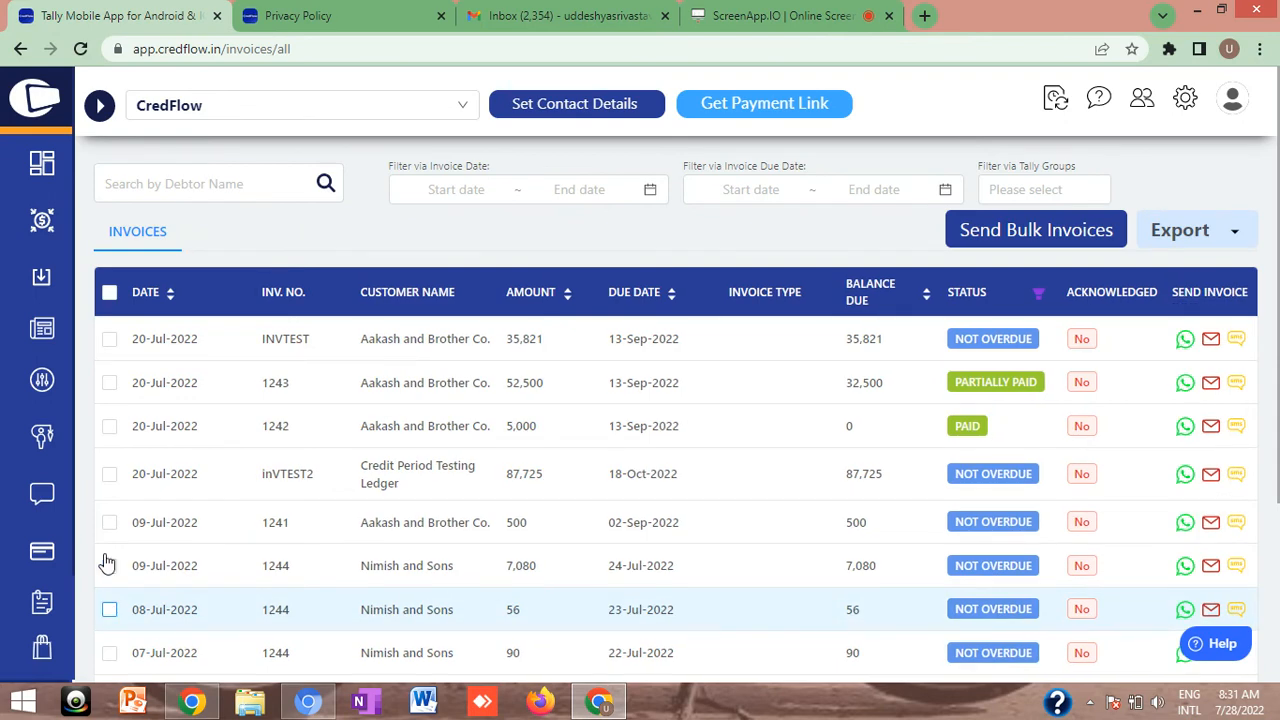
type("n")
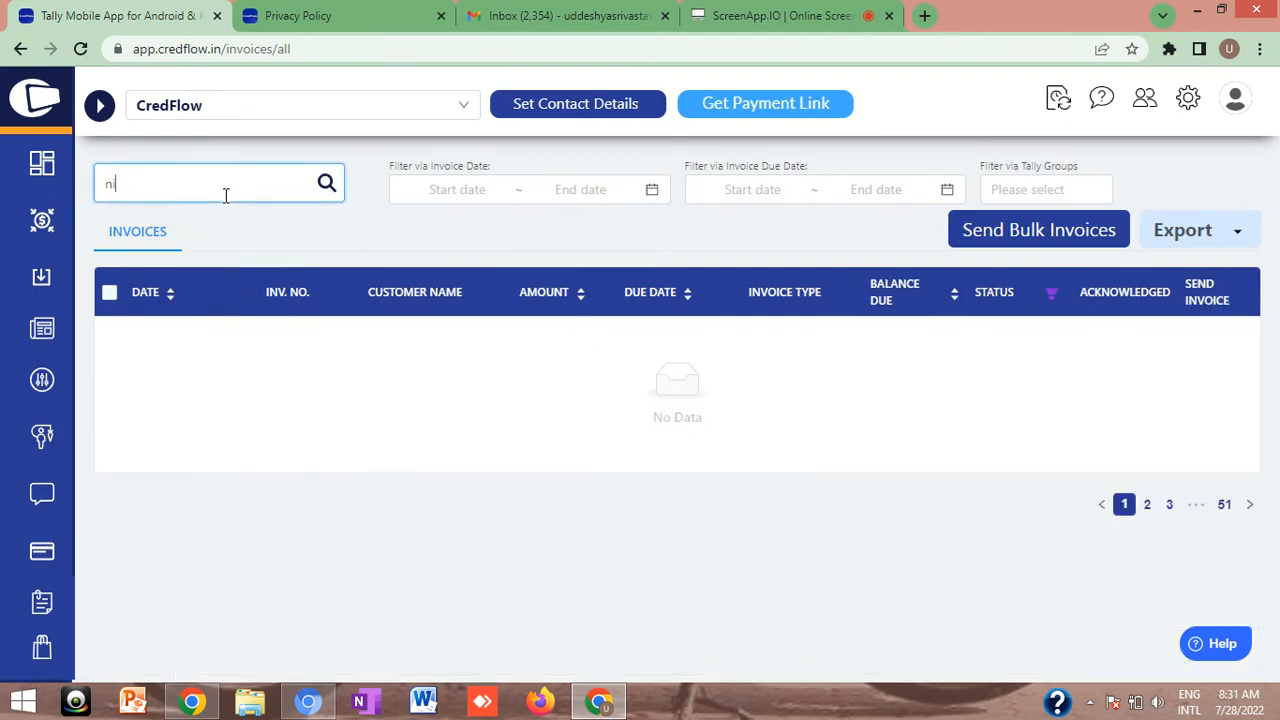
type("imis")
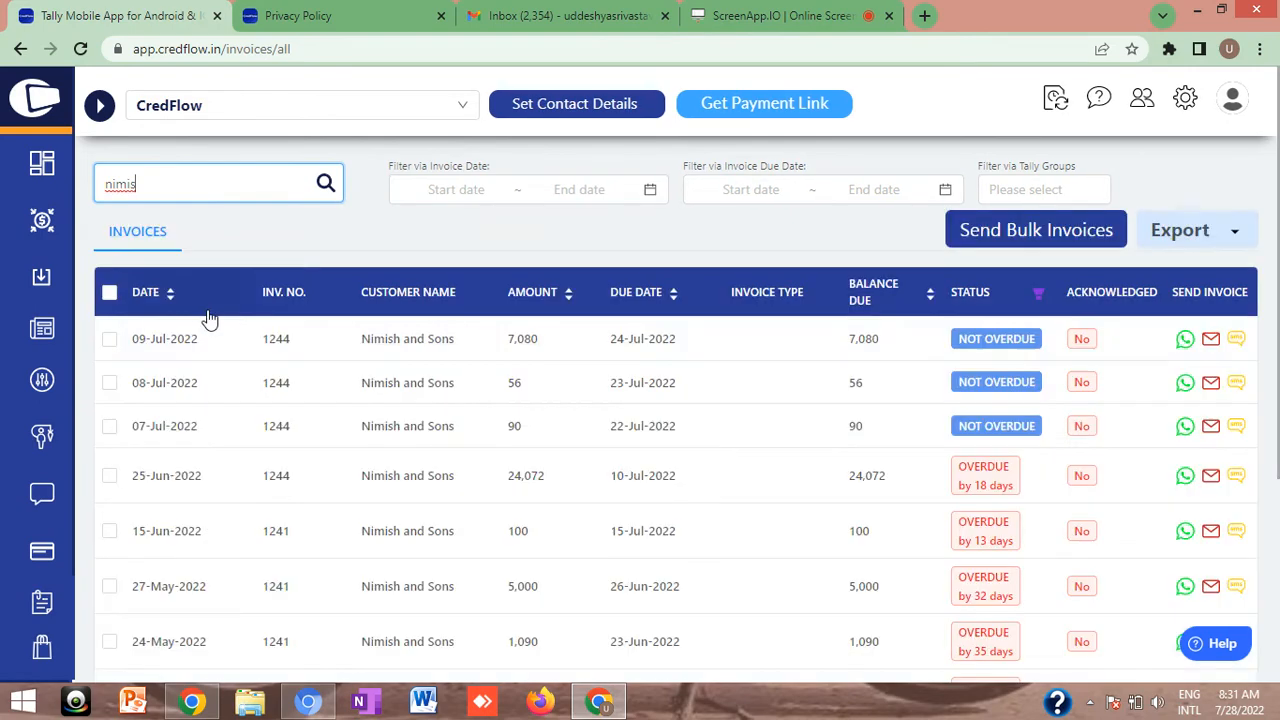
mouse_move(1210, 338)
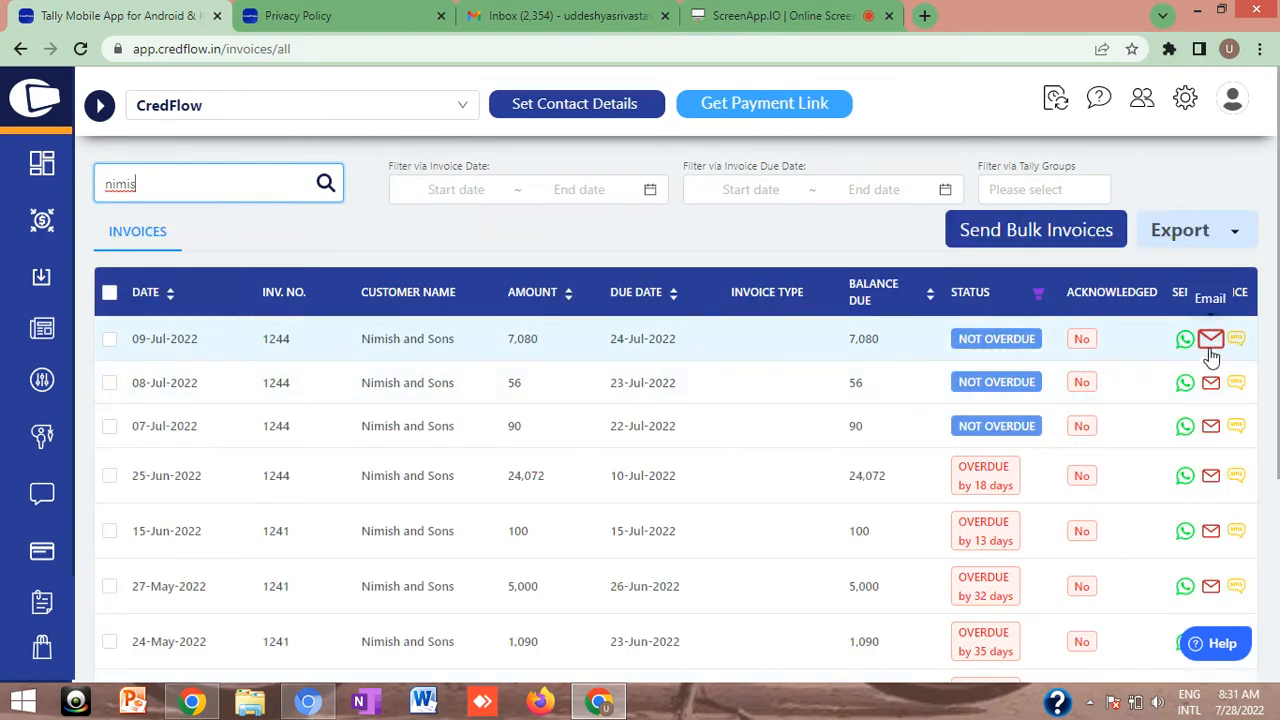
left_click(1210, 338)
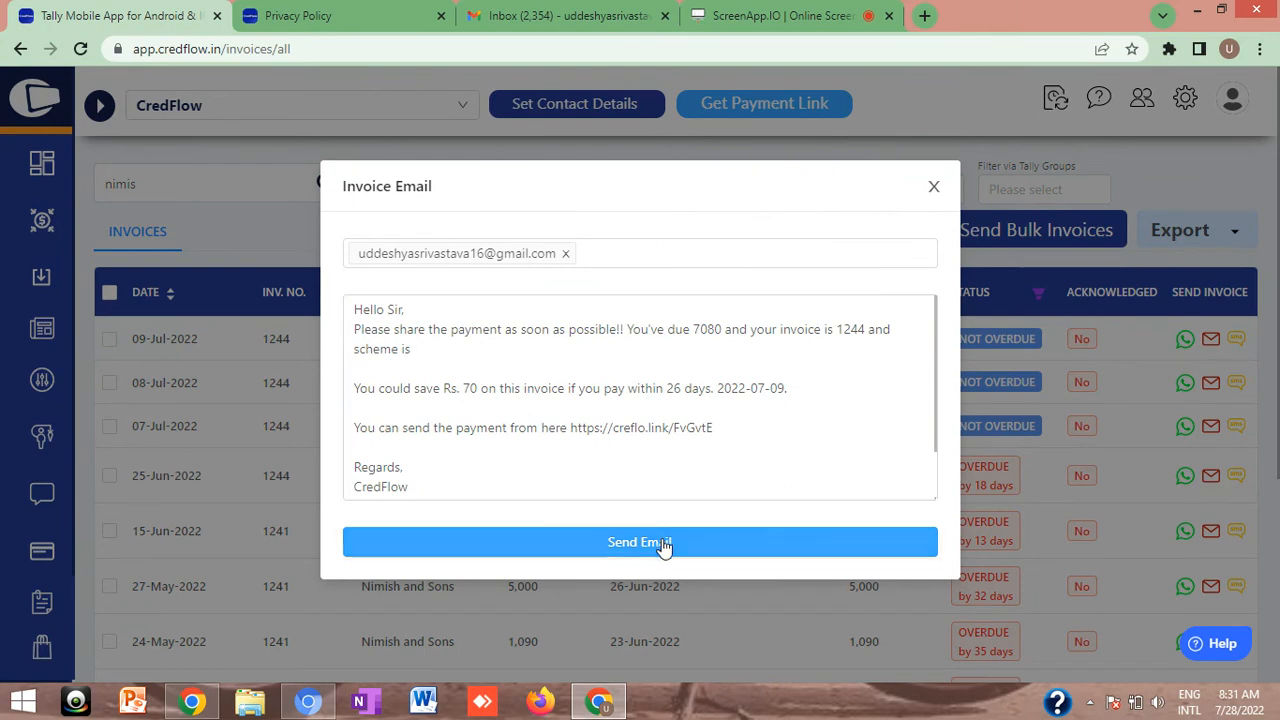
Send the Invoice Email for invoice 1244 to Nimish and Sons.
left_click(640, 541)
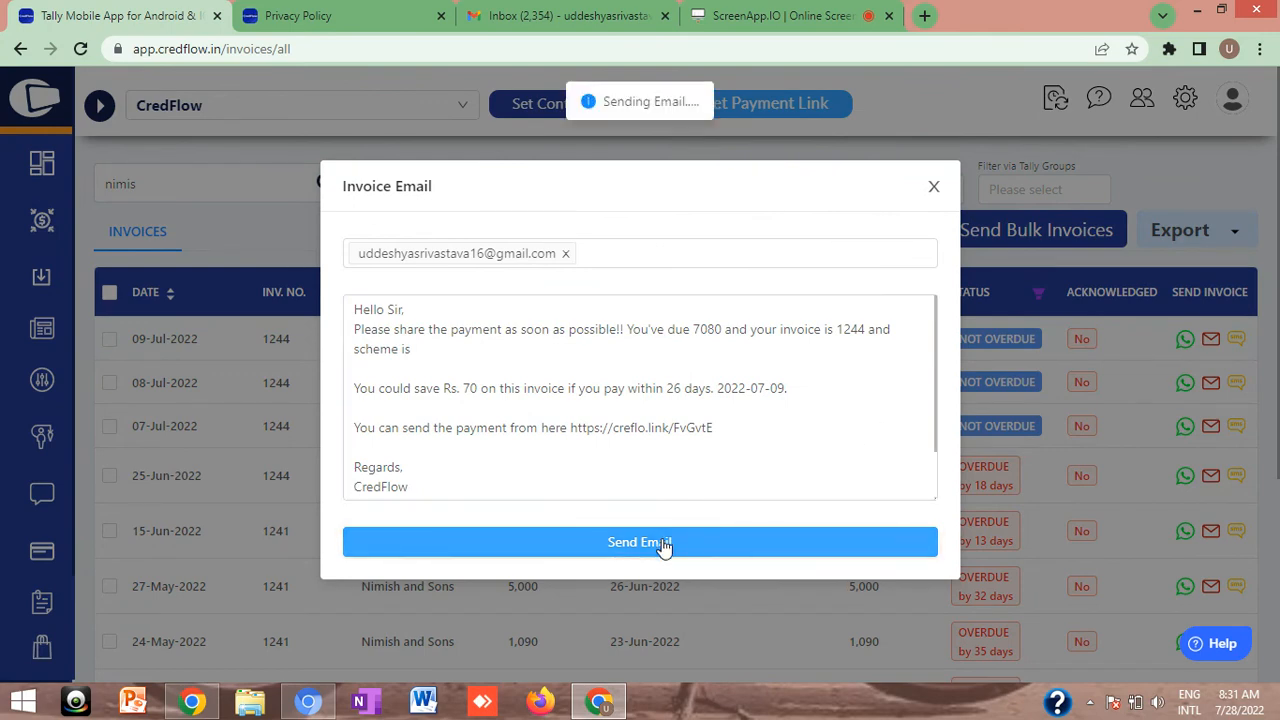
left_click(640, 542)
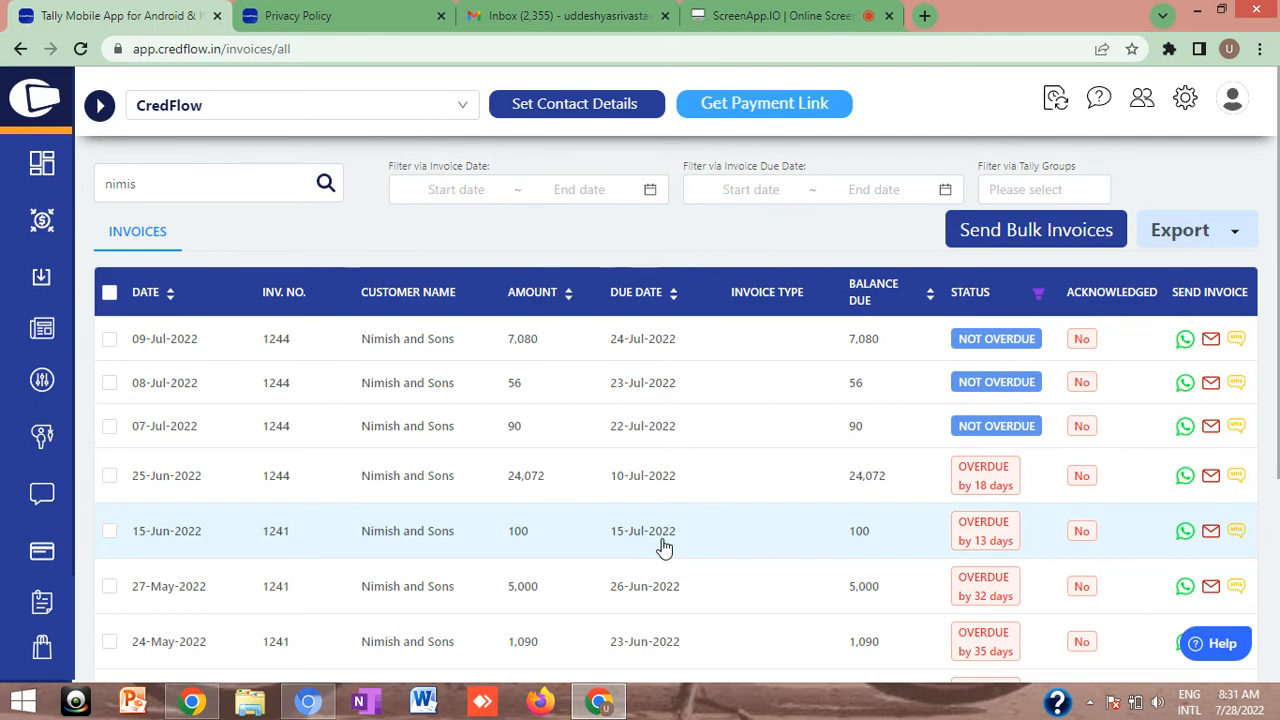
left_click(567, 15)
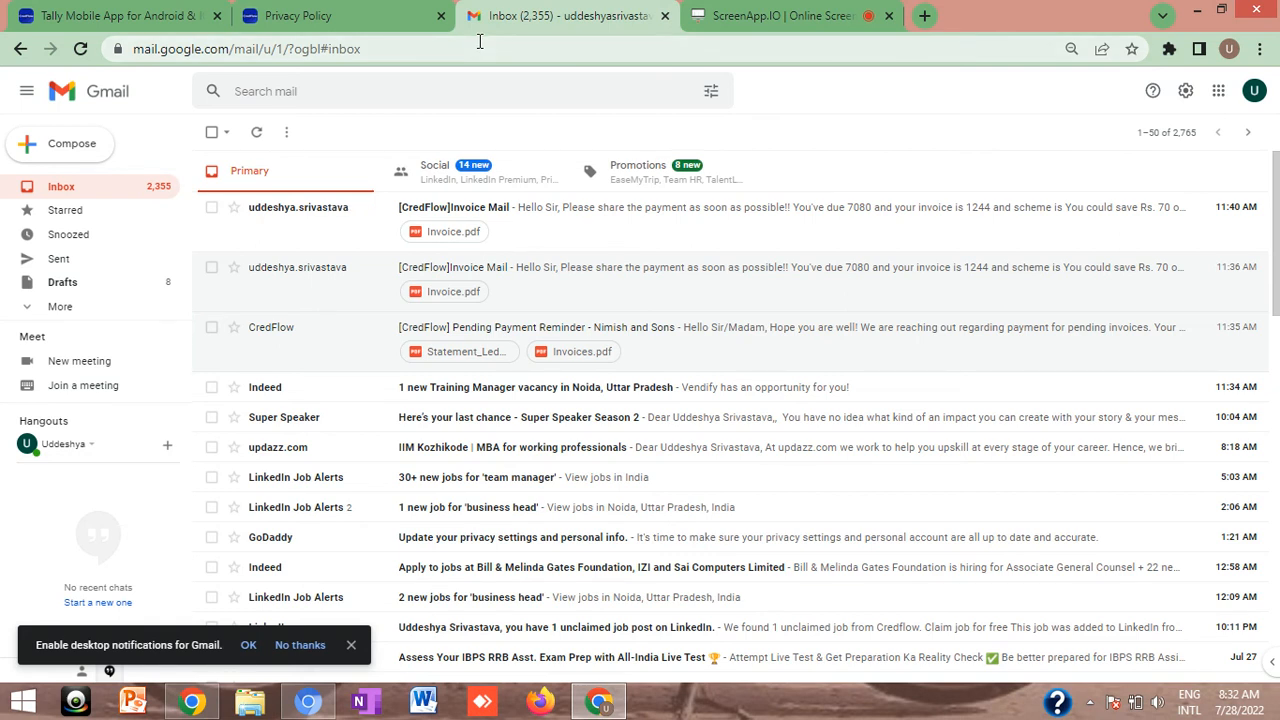
mouse_move(648, 220)
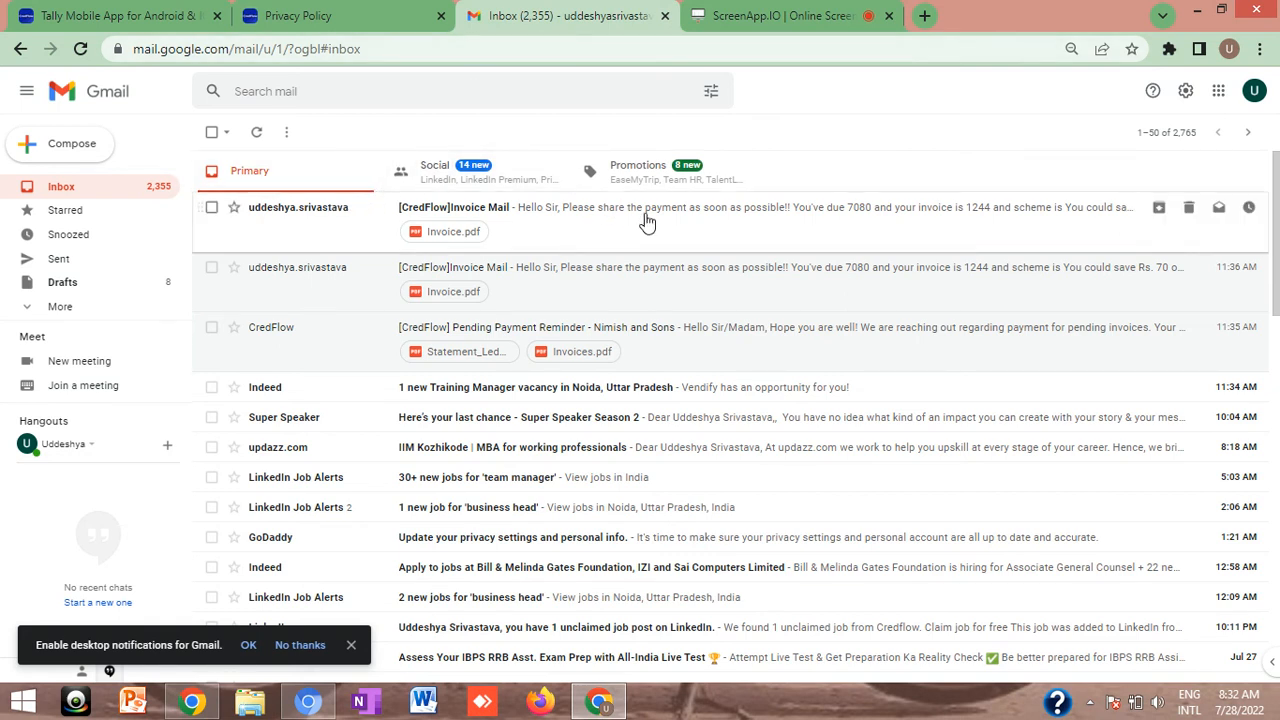
Open the newest [CredFlow]Invoice Mail in Gmail and expand its sender and recipient details.
left_click(650, 207)
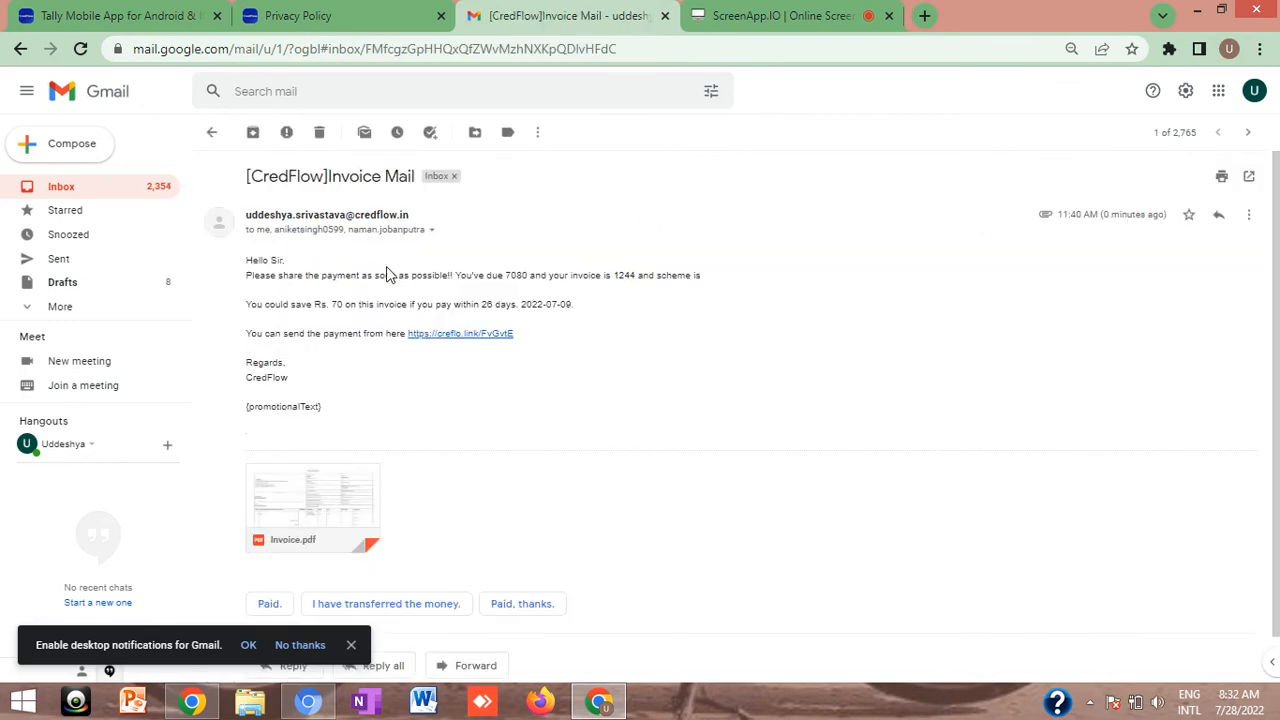
left_click(431, 229)
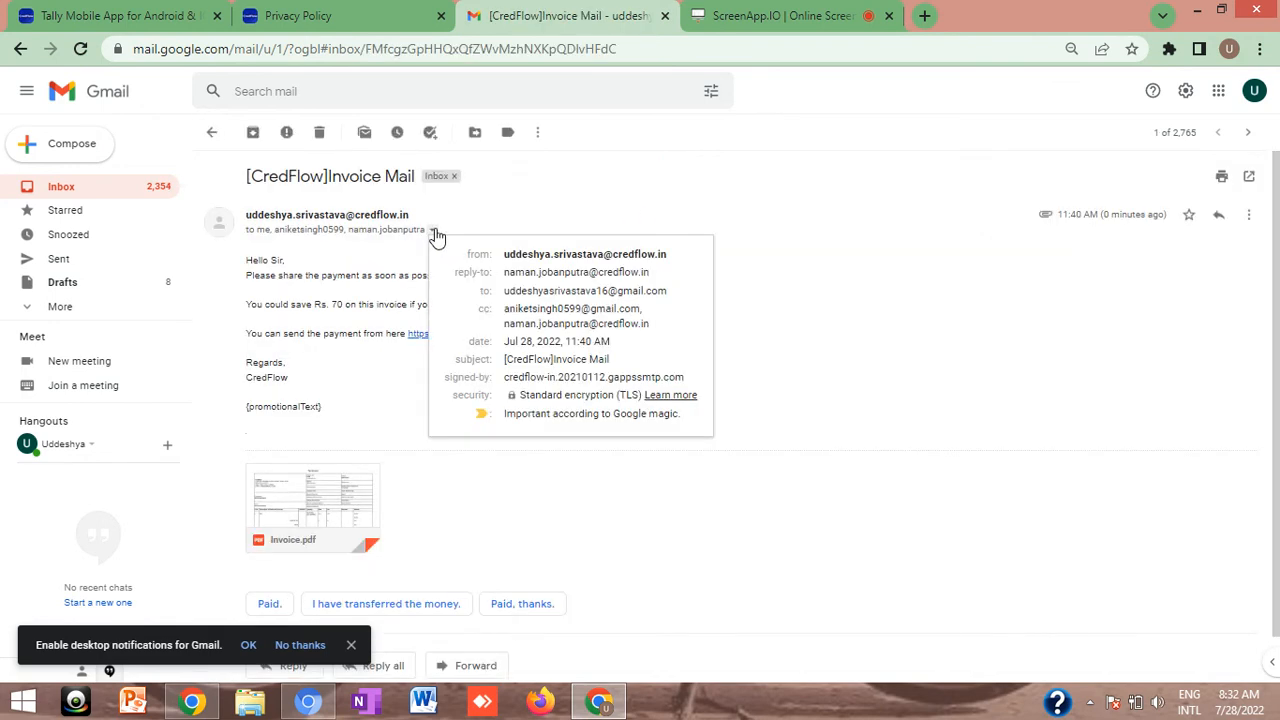